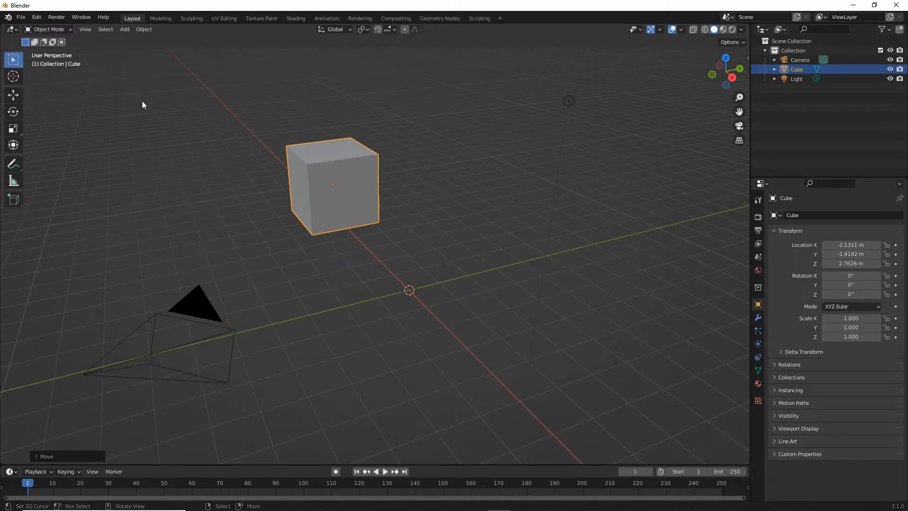
Open the File menu to start a new General scene with the default cube.
left_click(21, 17)
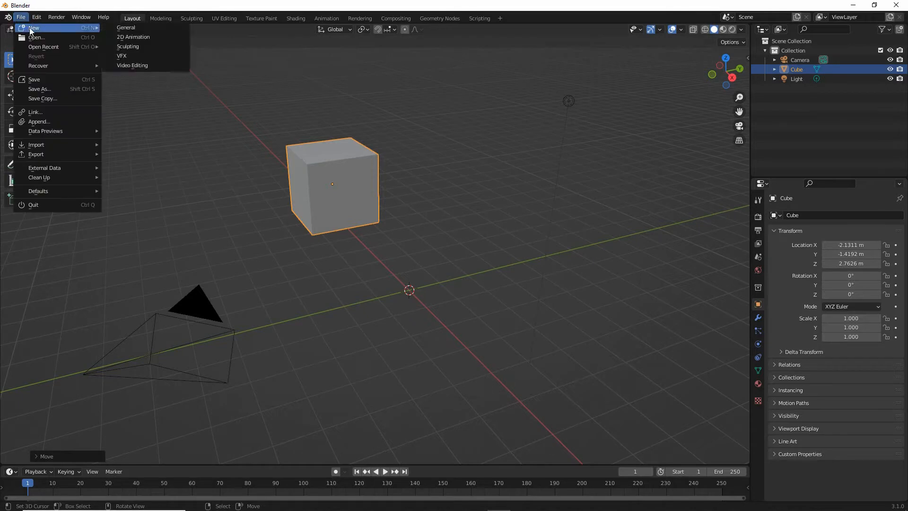
mouse_move(132, 36)
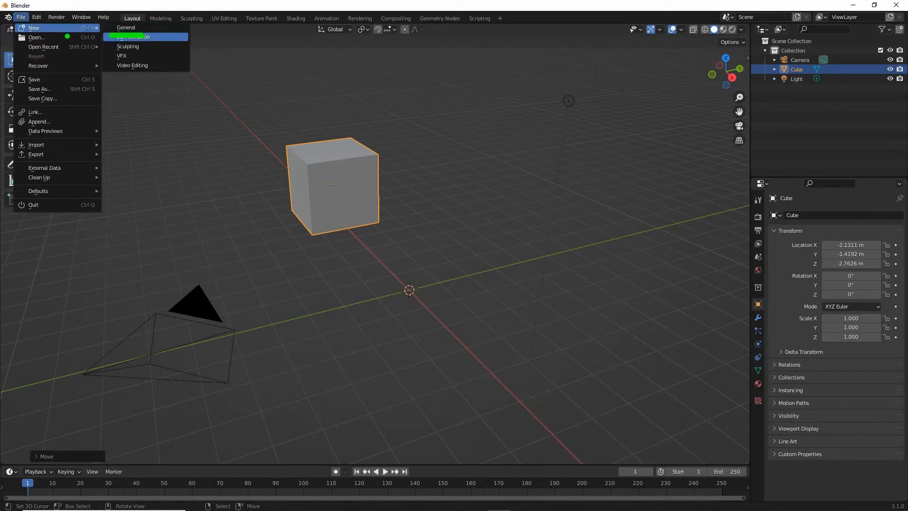
mouse_move(133, 36)
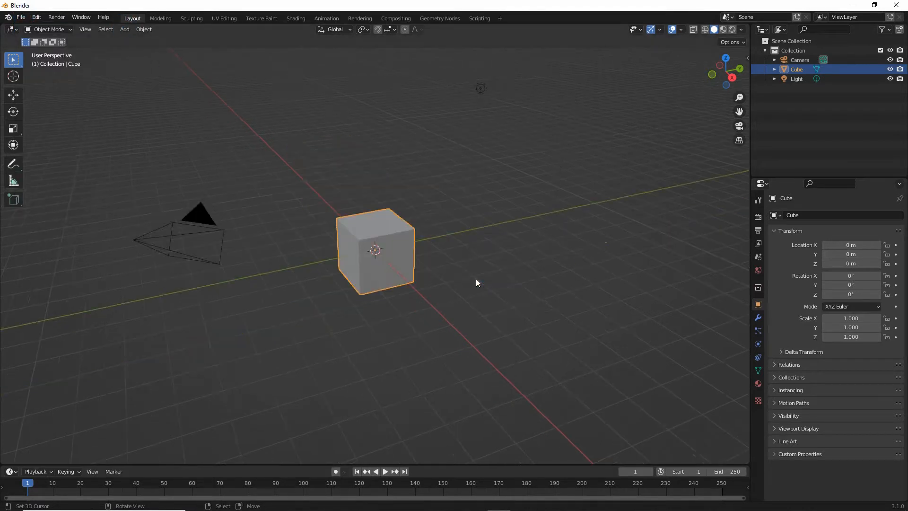
Show the viewport sidebar and expand the IMVU Studio Toolkit's Animation Tool section.
left_click_drag(477, 282, 501, 346)
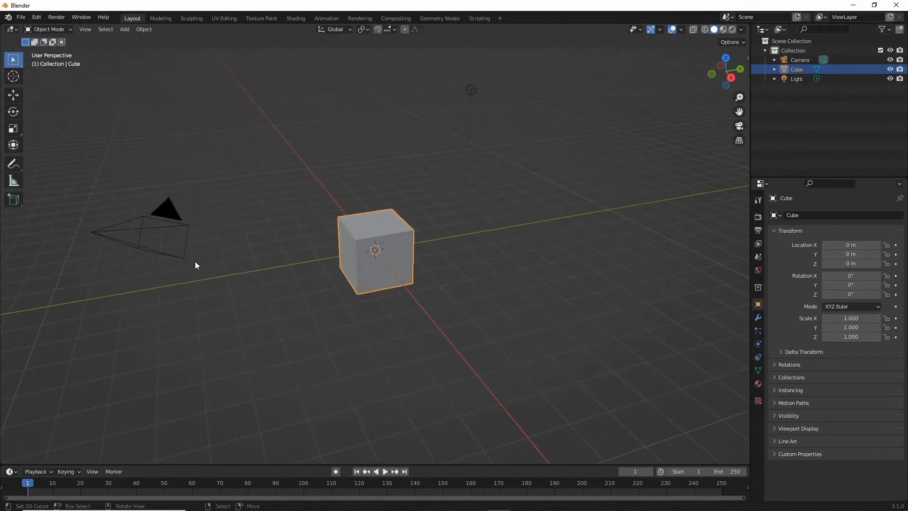
left_click(84, 28)
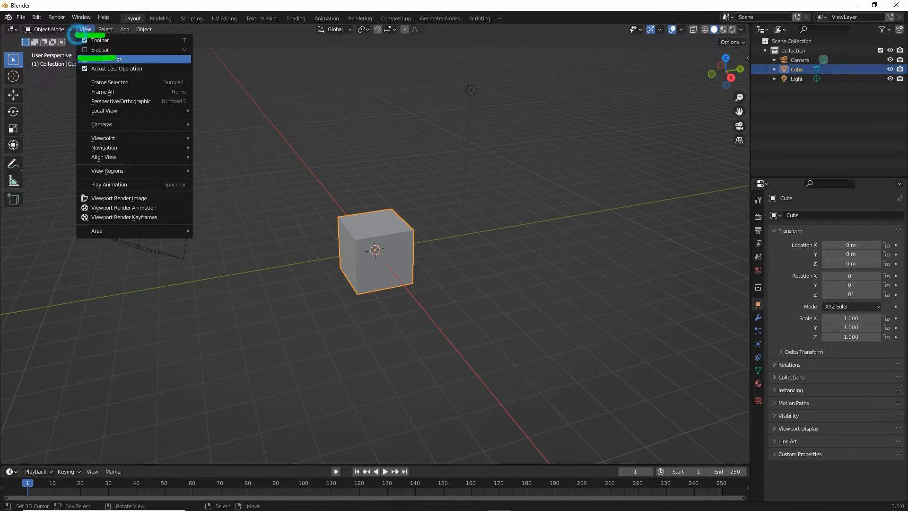
mouse_move(99, 50)
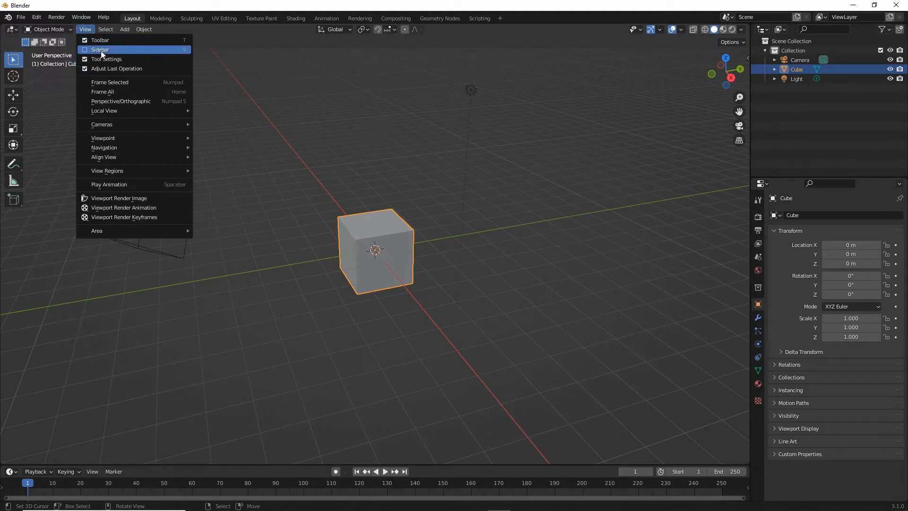
left_click(99, 49)
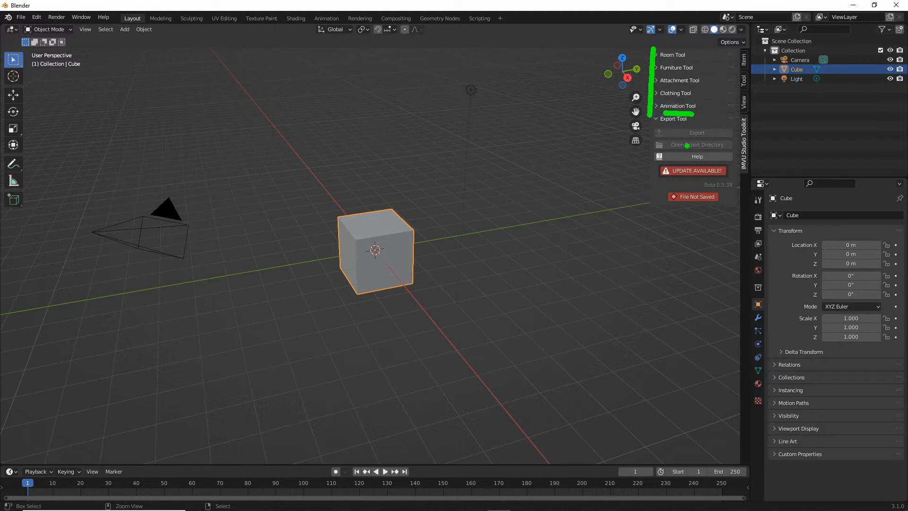
left_click(677, 105)
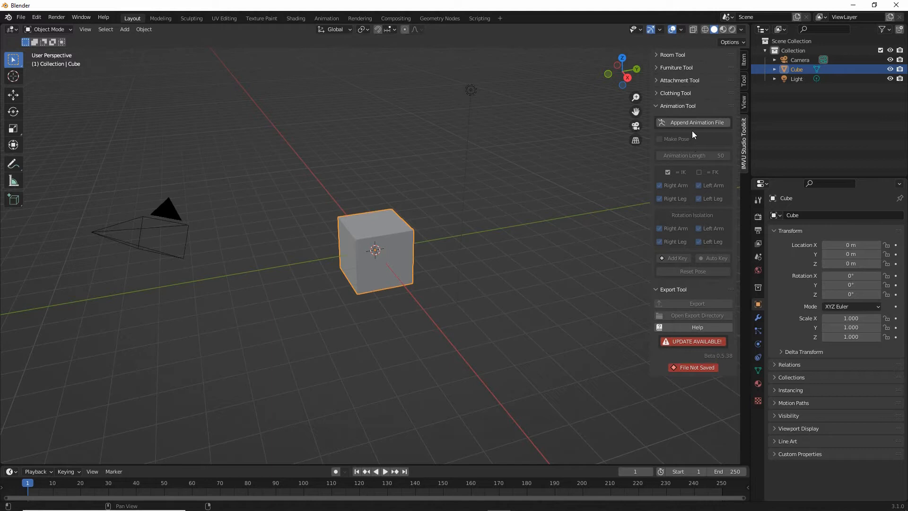
left_click(694, 122)
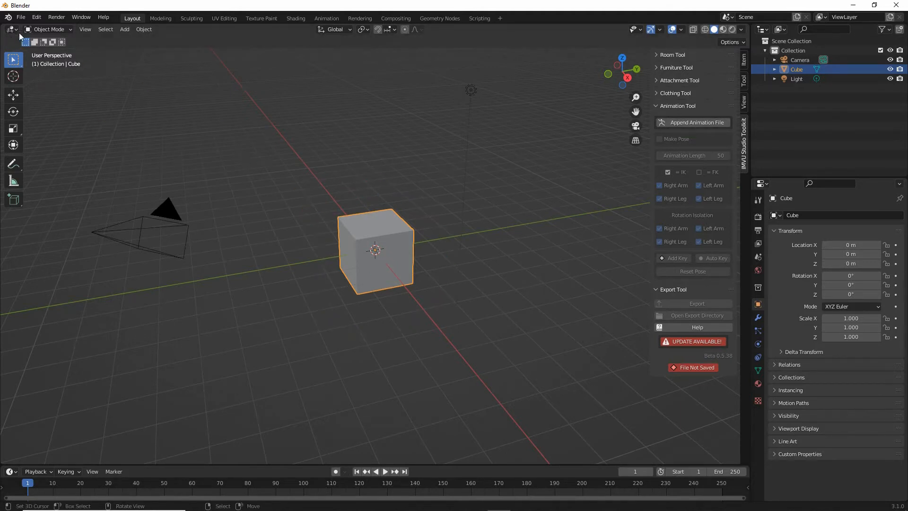
Start a new General scene and append the IMVU avatar animation rig file.
left_click(20, 17)
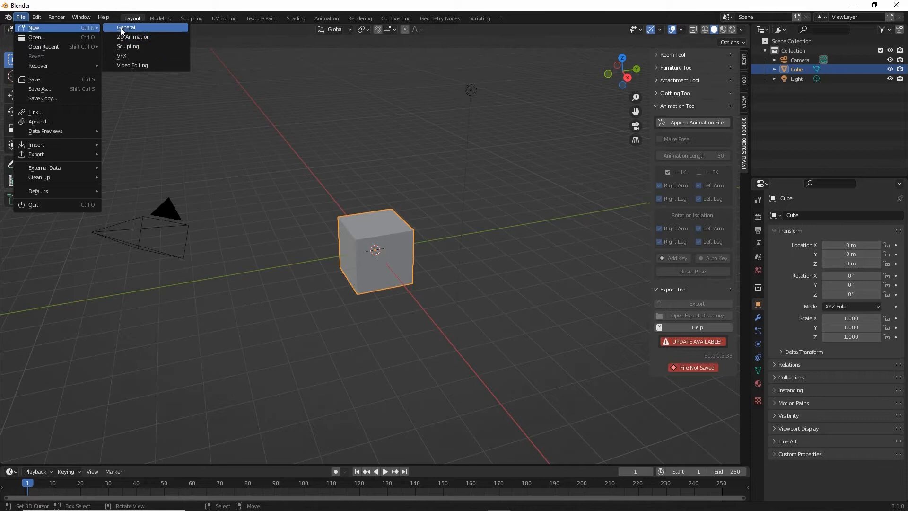
left_click(573, 176)
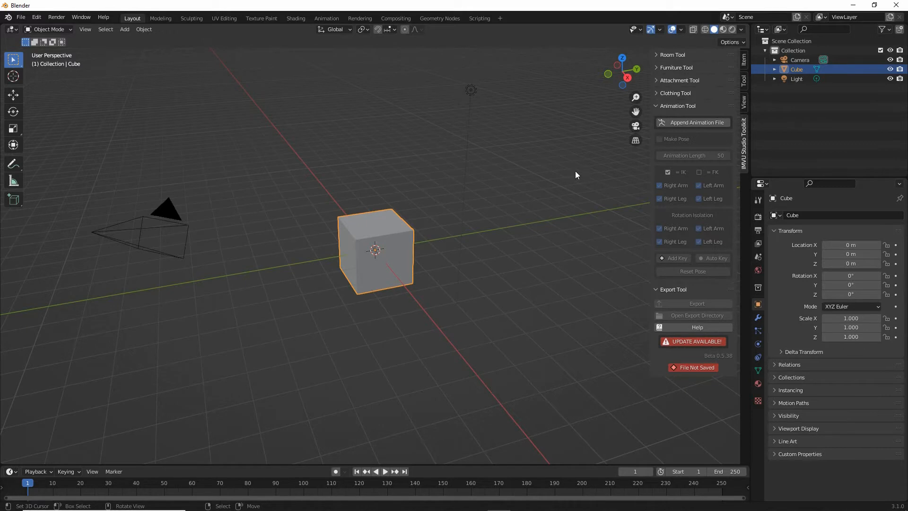
mouse_move(604, 176)
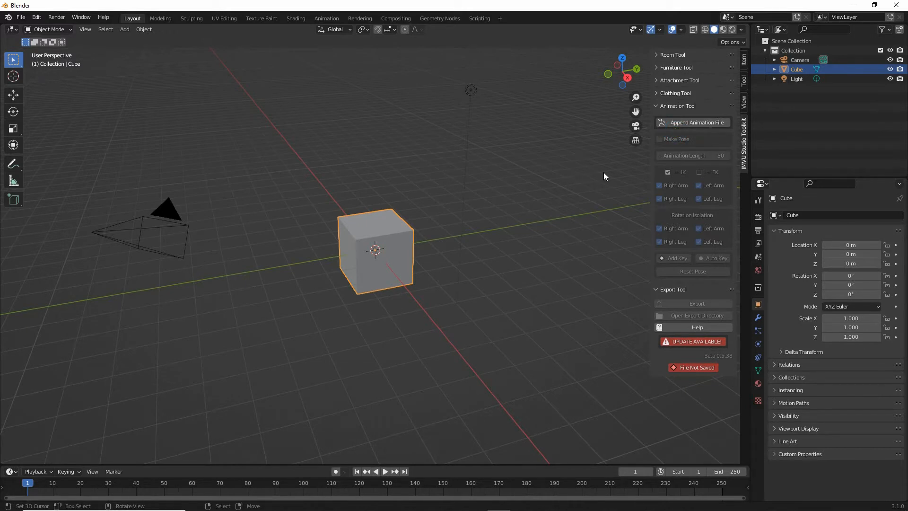
left_click(696, 122)
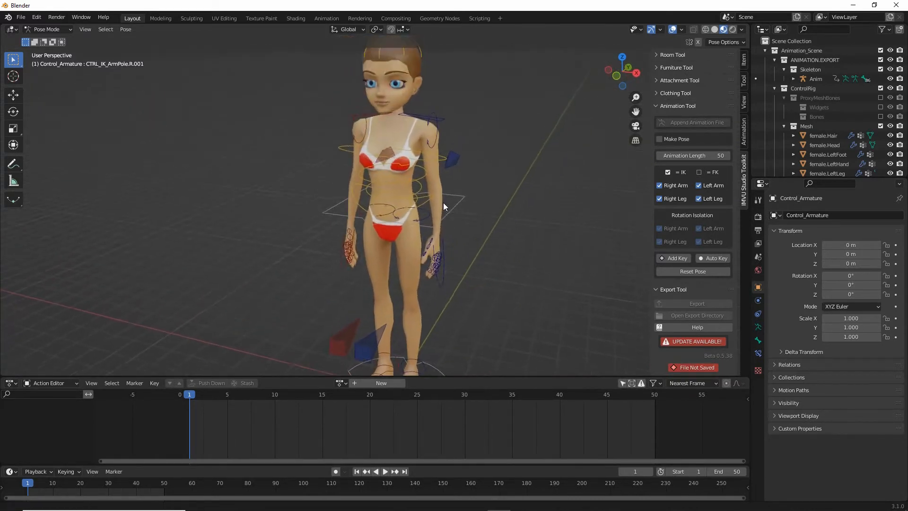
left_click_drag(443, 207, 414, 238)
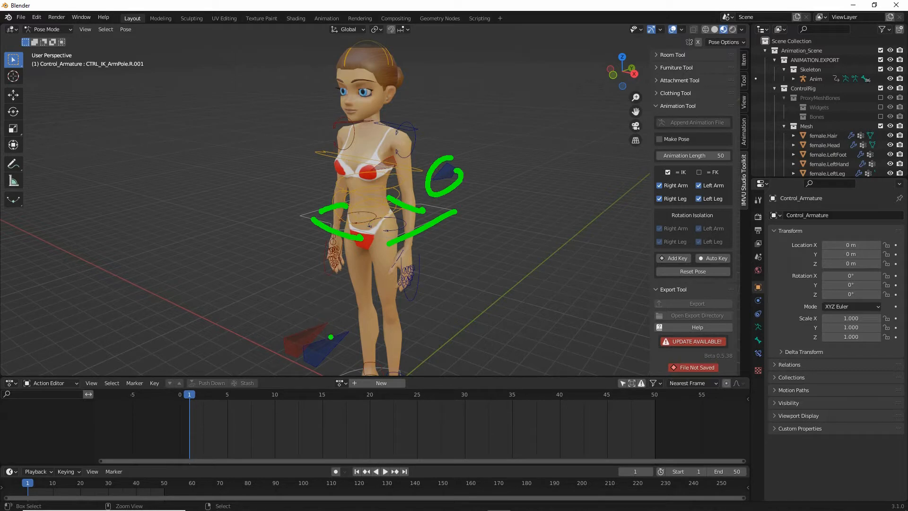
left_click_drag(406, 232, 485, 244)
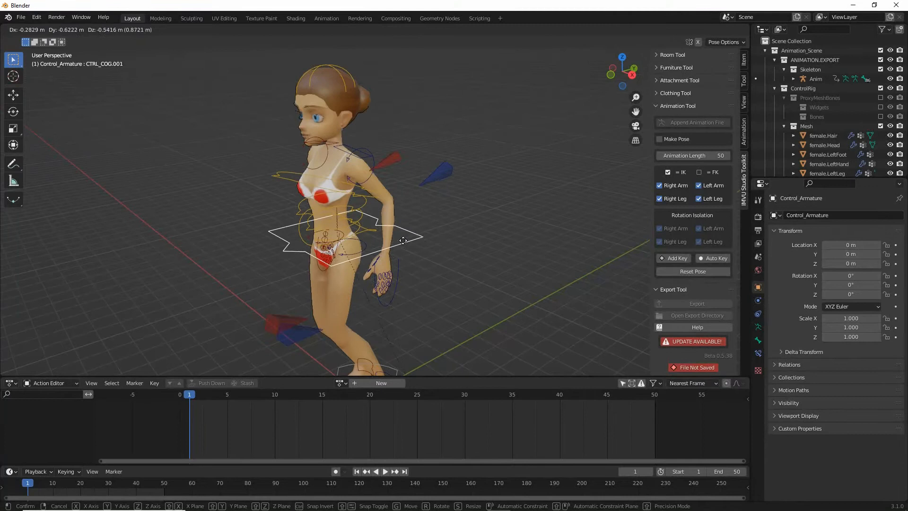
left_click_drag(402, 241, 440, 237)
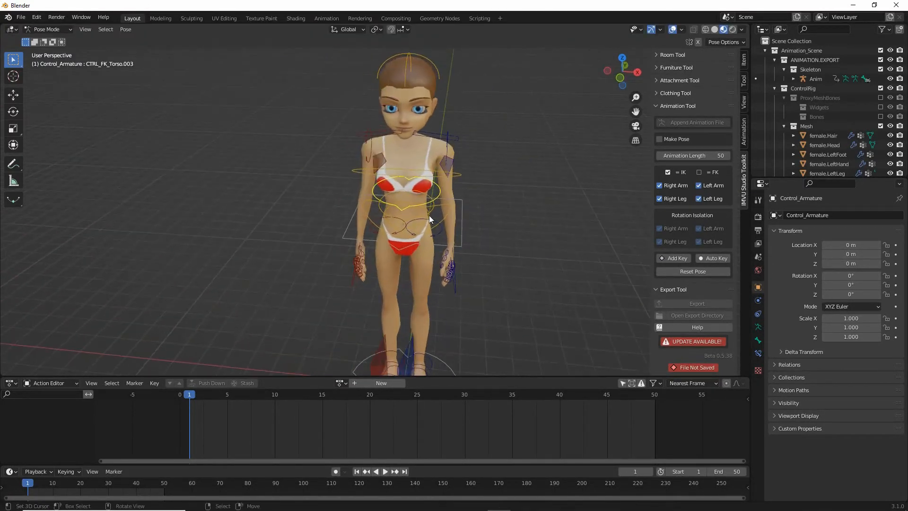
key("r")
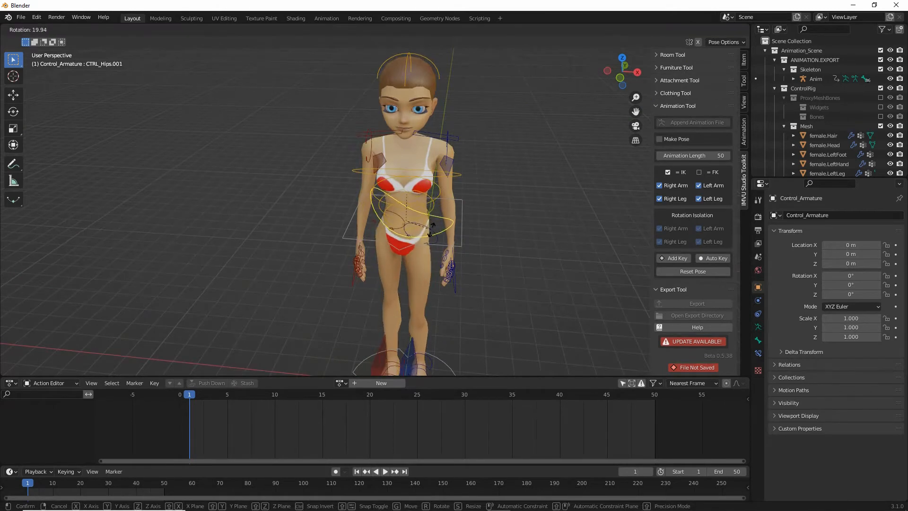
left_click_drag(411, 226, 431, 235)
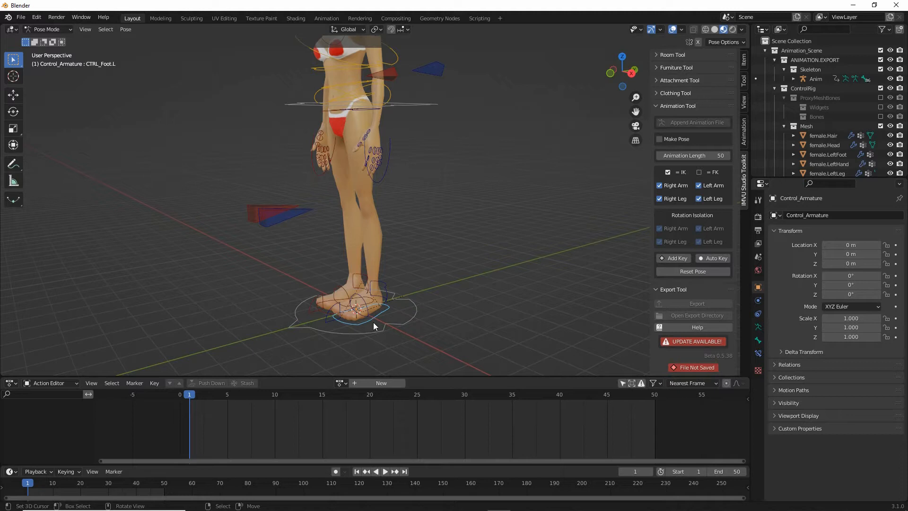
mouse_move(349, 226)
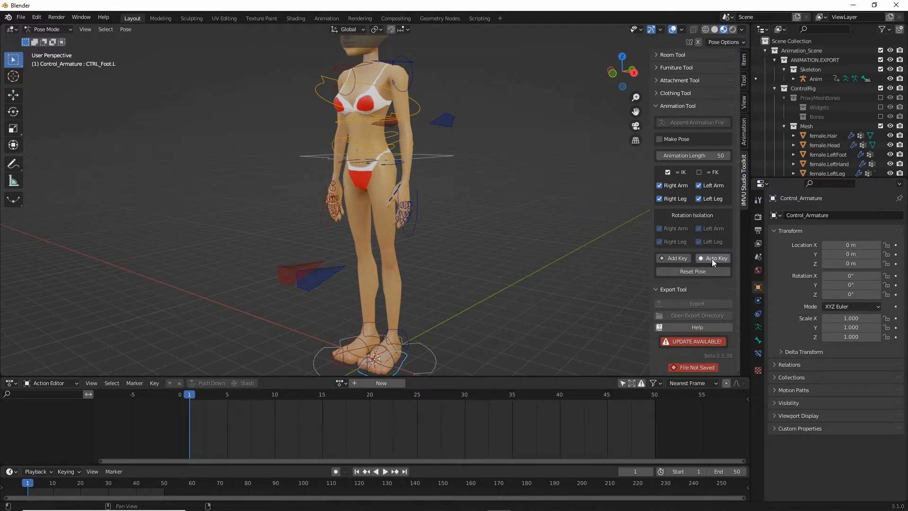
mouse_move(714, 257)
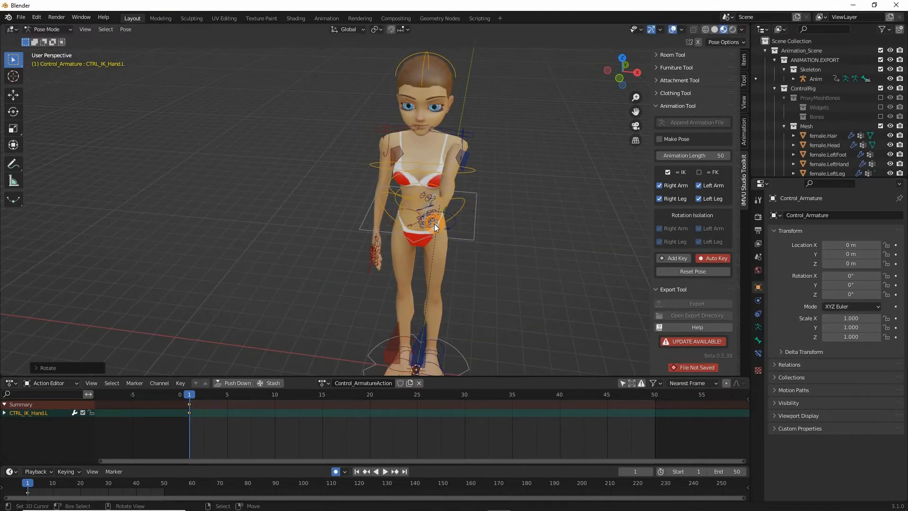
Raise both hand controls in front of the body and stretch the right foot forward.
left_click_drag(435, 226, 461, 202)
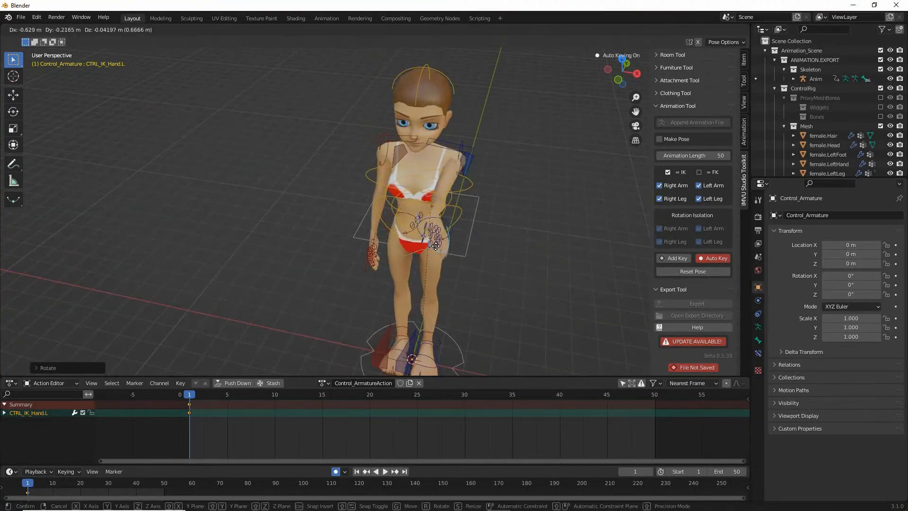
left_click_drag(437, 232, 315, 206)
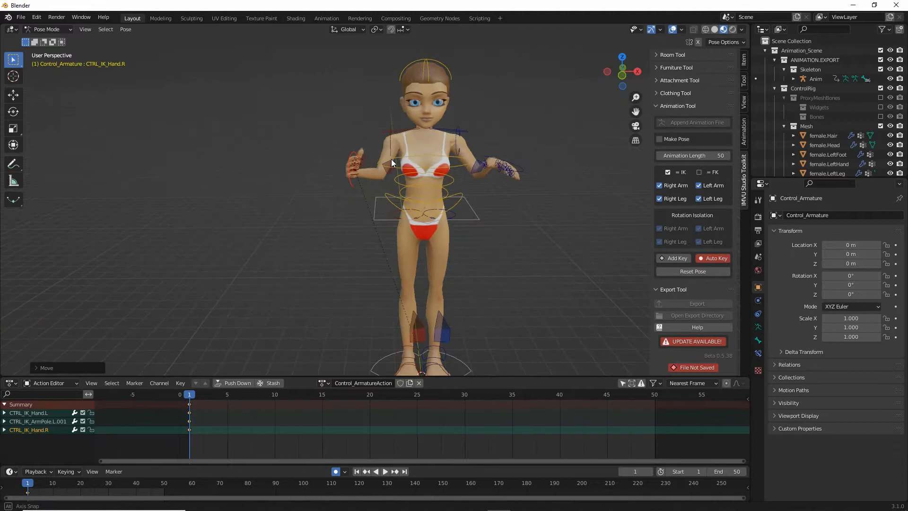
left_click_drag(394, 162, 478, 179)
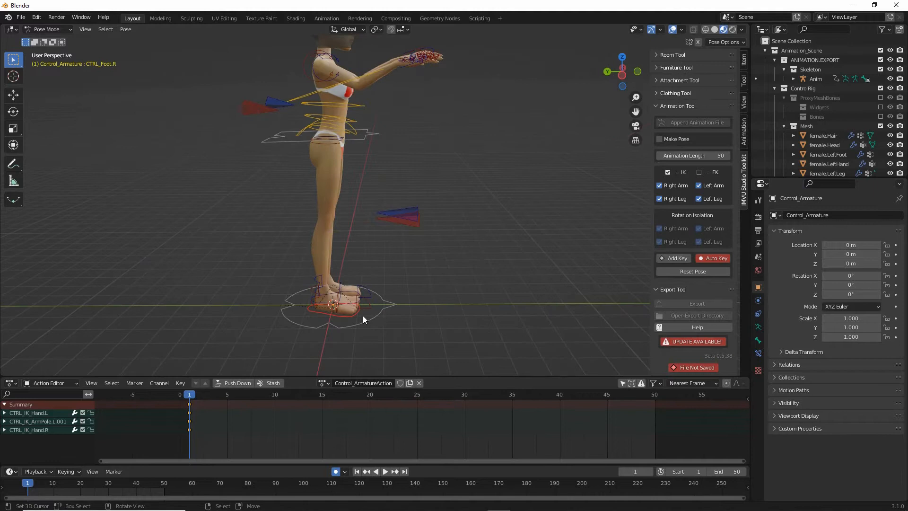
left_click_drag(333, 304, 448, 266)
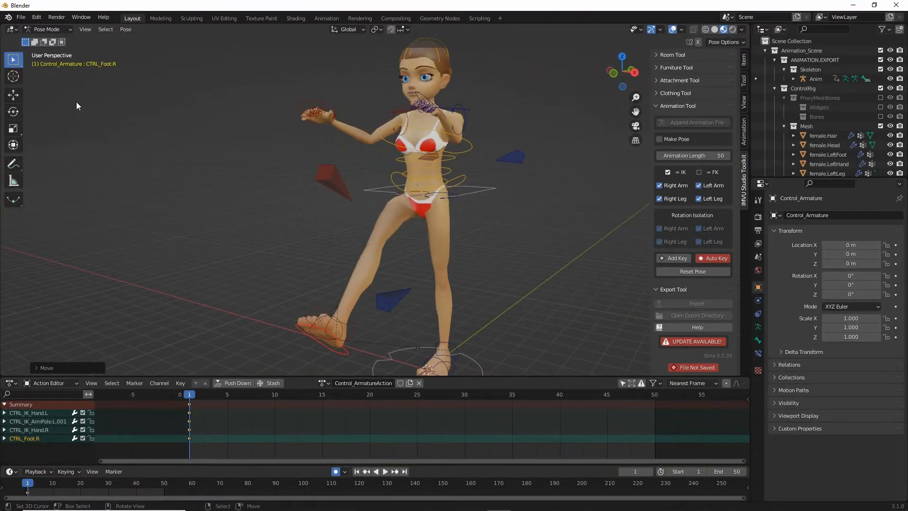
Save the posed scene as 'animation toolkit test (1).blend'.
left_click(20, 17)
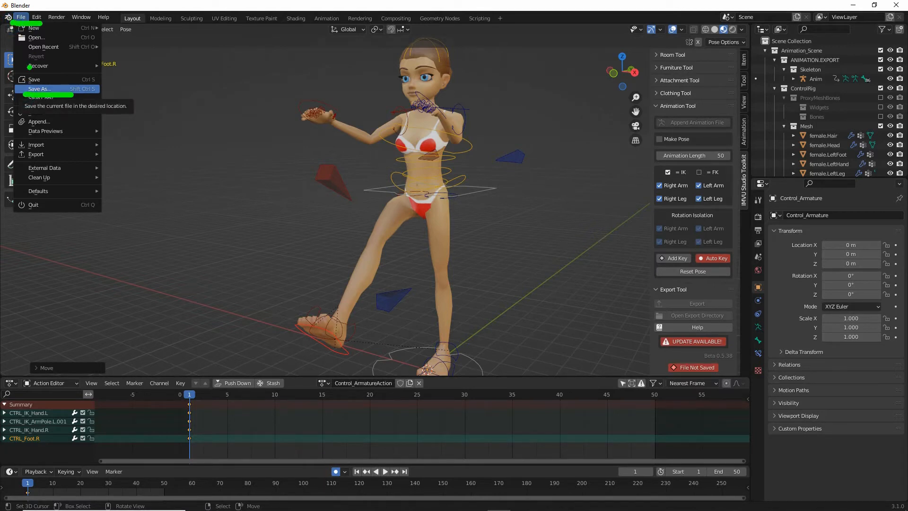
left_click(39, 89)
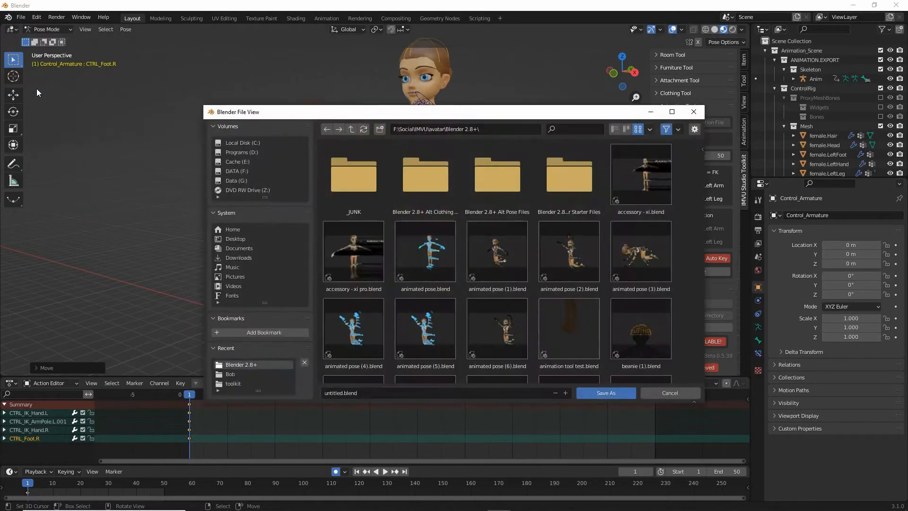
left_click(354, 173)
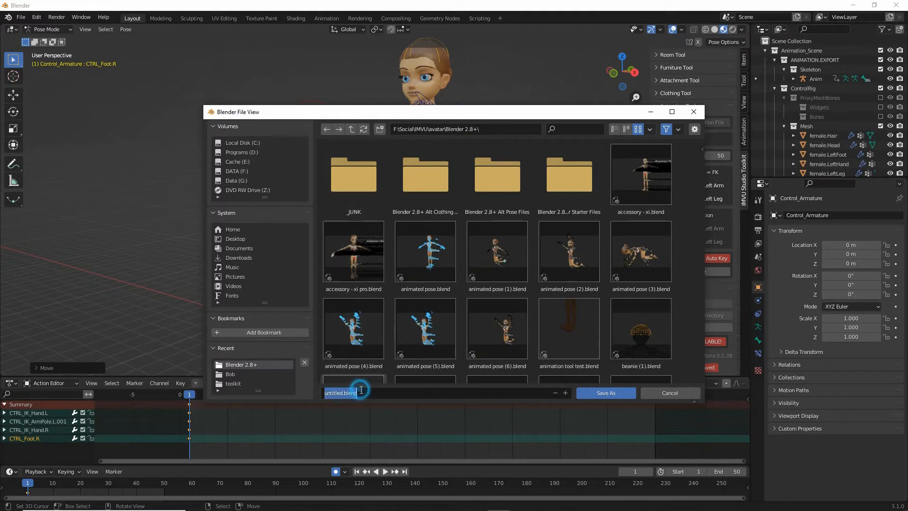
type("animation toolki")
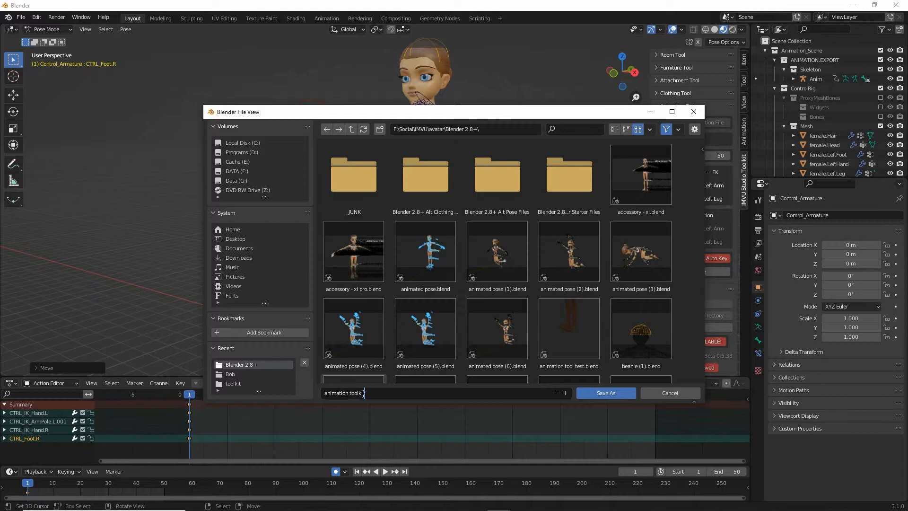
type("test (1).blend")
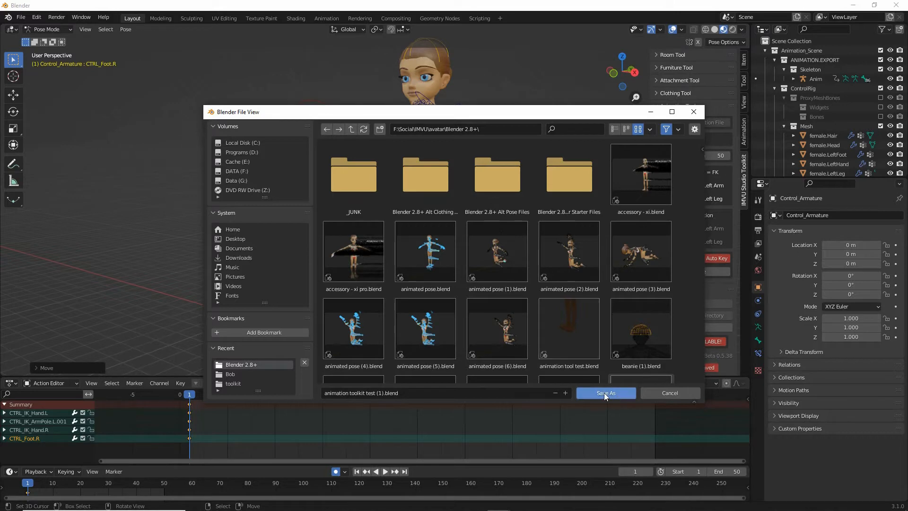
left_click(606, 393)
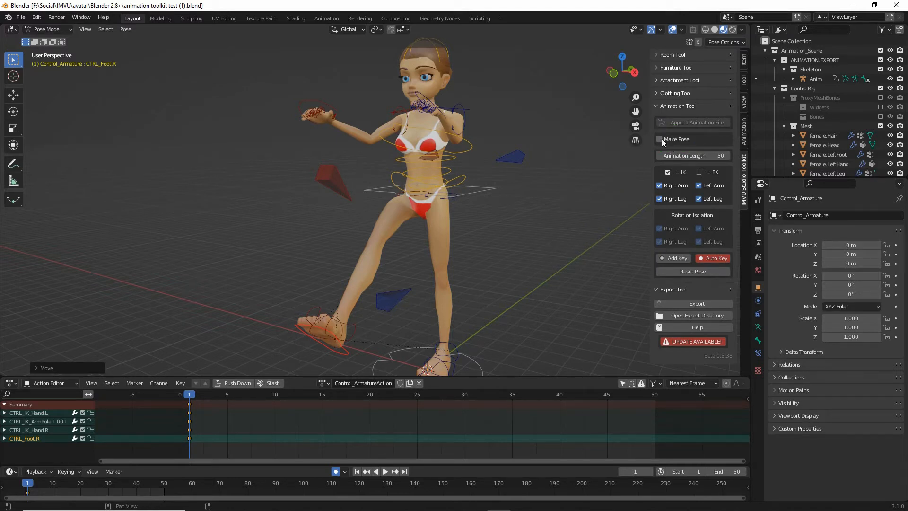
Enable Make Pose in the Animation Tool and export the pose animation.
left_click(659, 139)
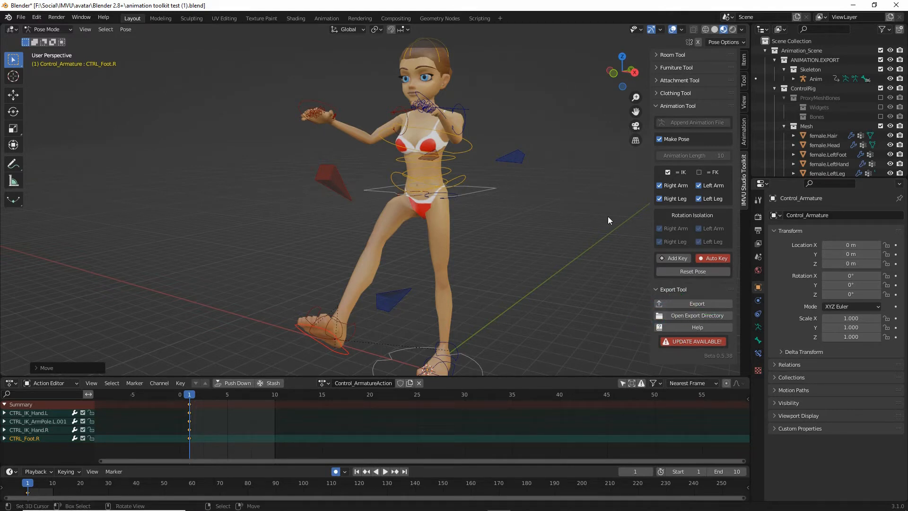
left_click(697, 304)
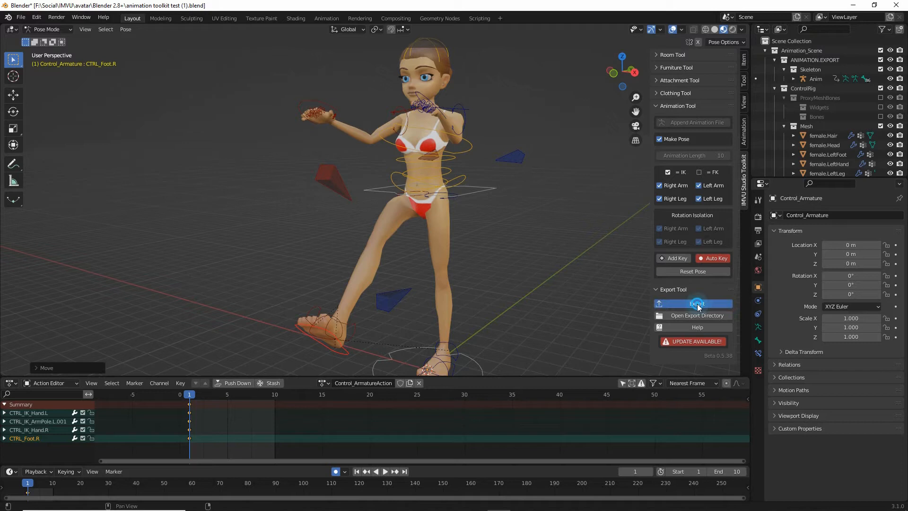
left_click(696, 303)
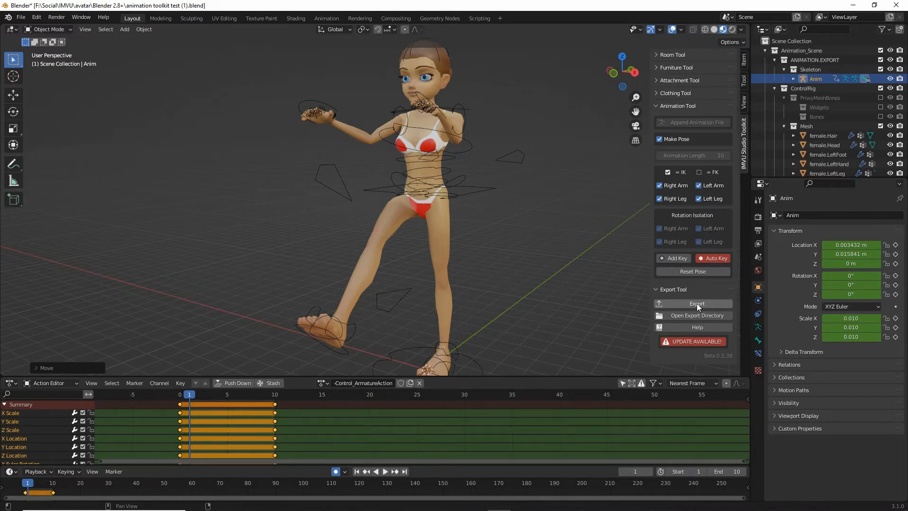
mouse_move(697, 304)
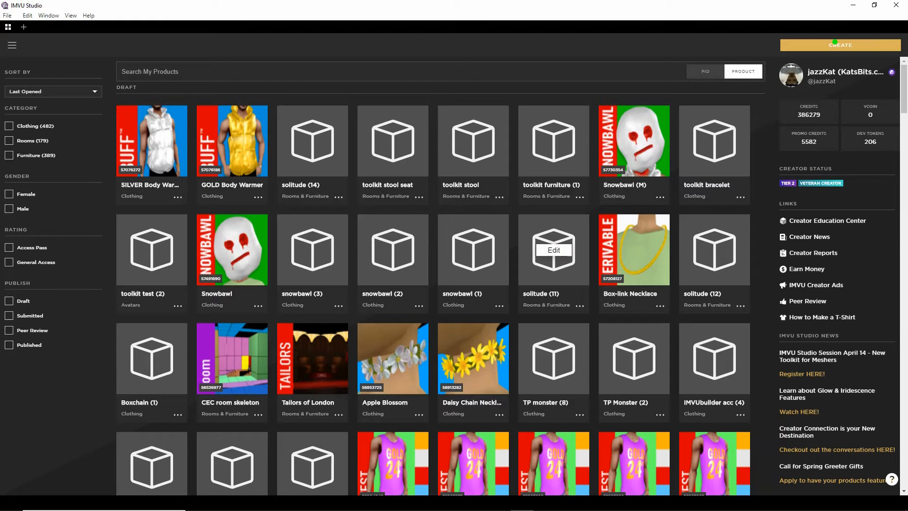
mouse_move(632, 179)
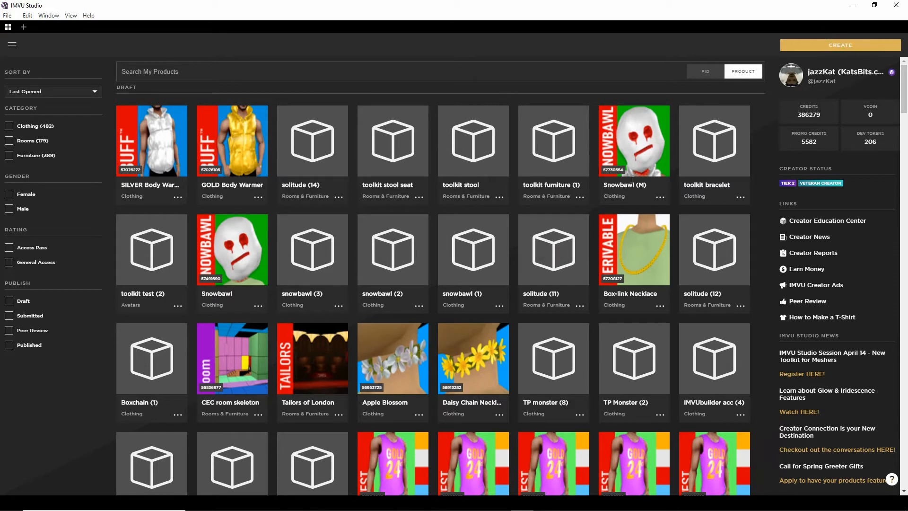
Search base product PID 10945930, select Empty Mood and derive a project from it.
left_click(840, 46)
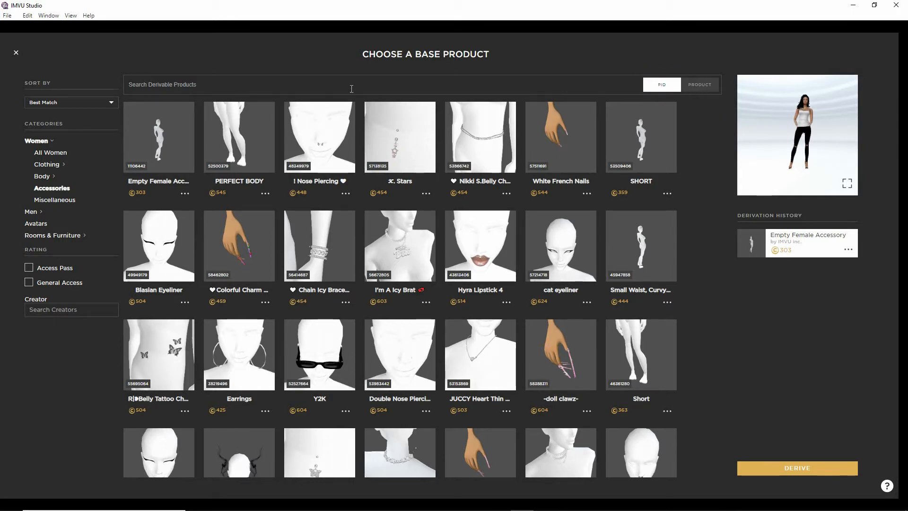
type("1")
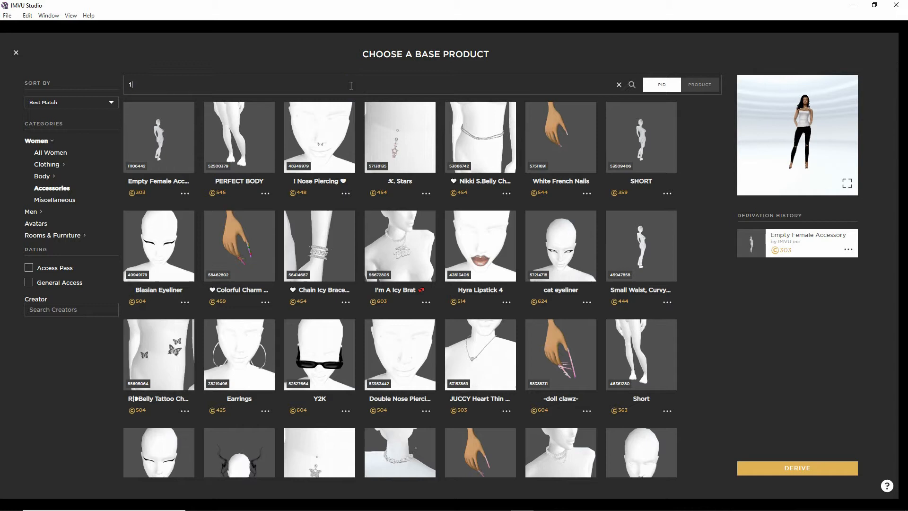
type("0945930")
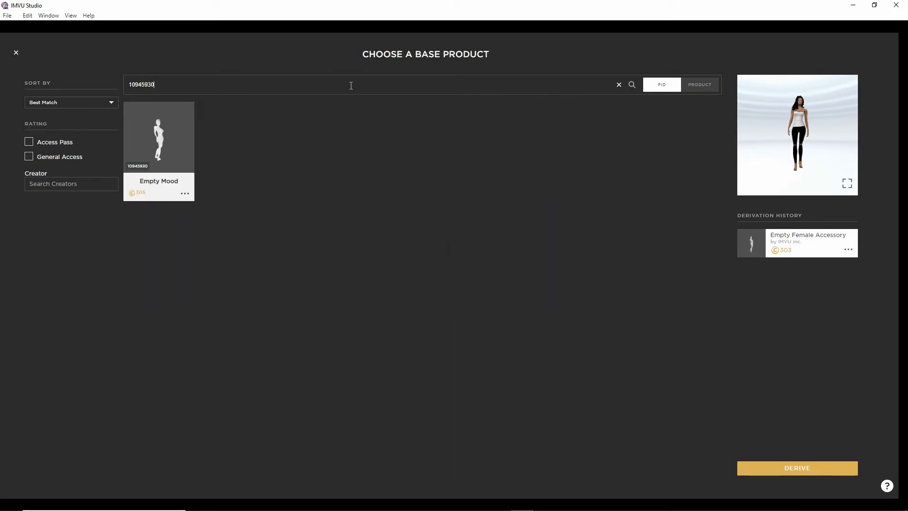
left_click(158, 137)
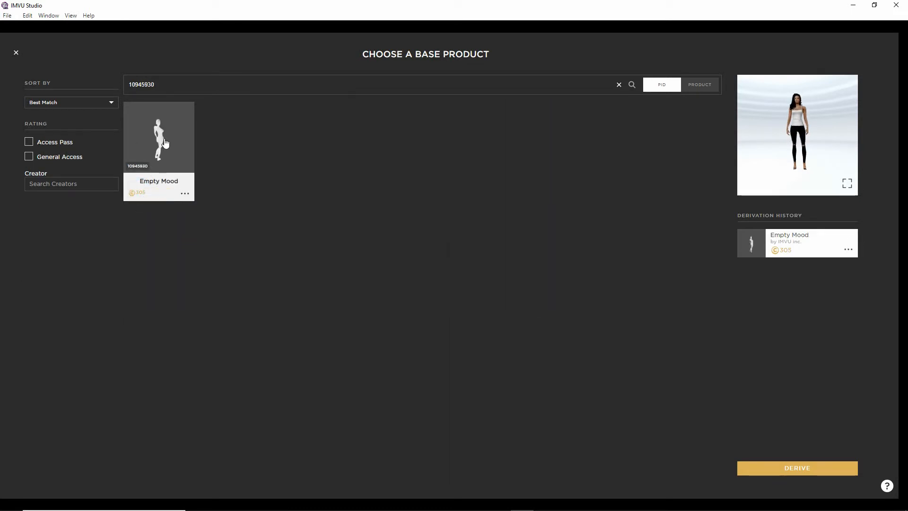
mouse_move(795, 249)
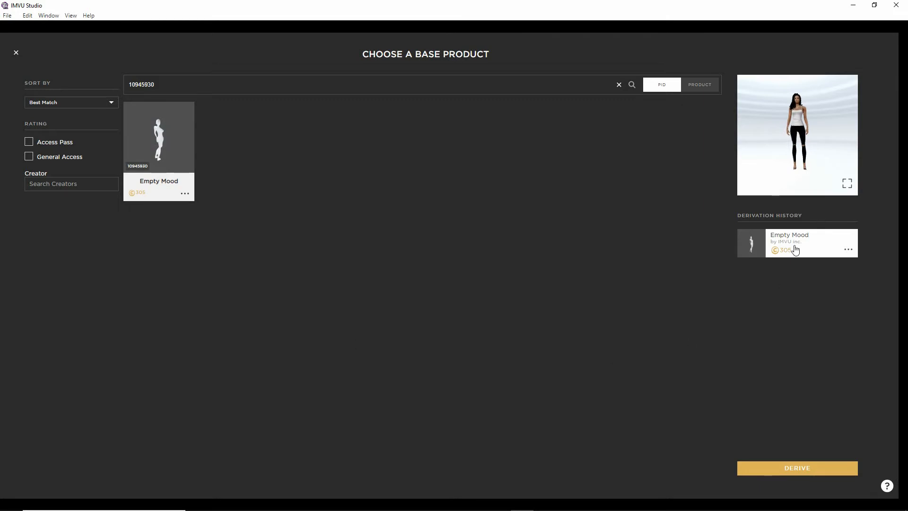
mouse_move(798, 351)
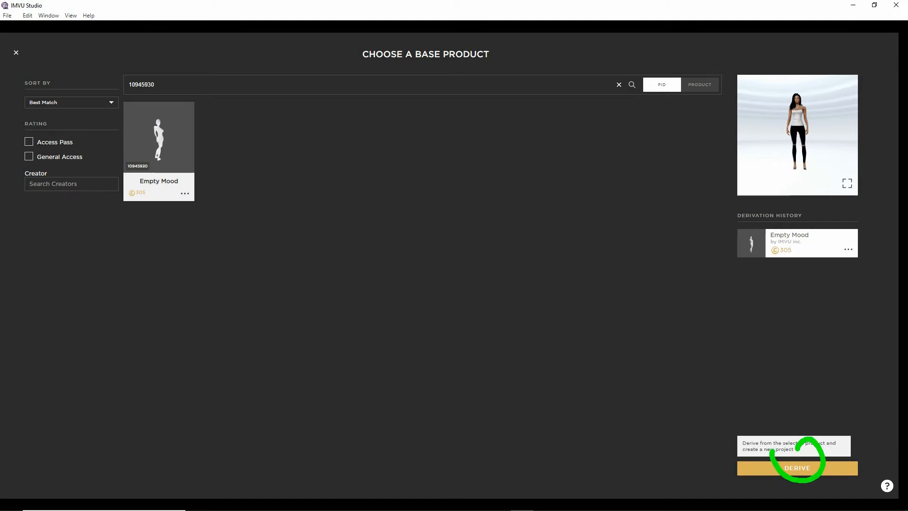
left_click(797, 468)
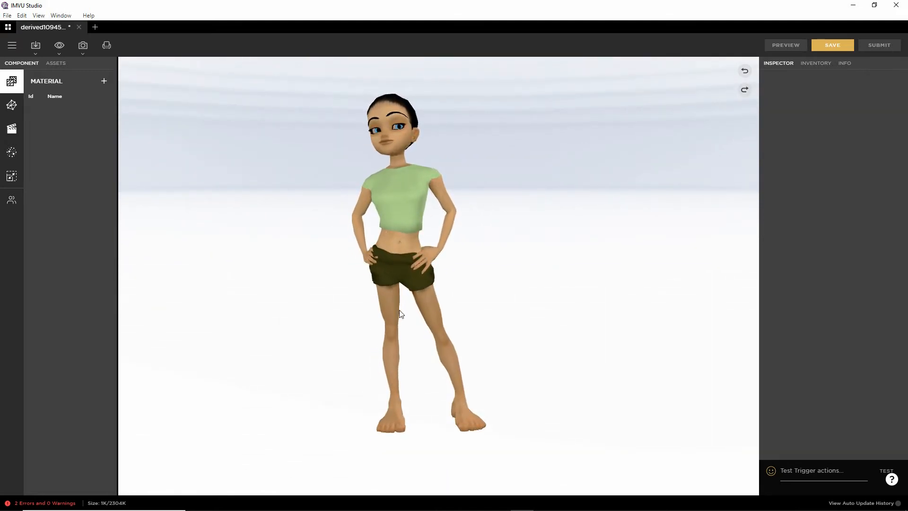
Import the FBX file 'animation toolkit test (1).fbx' to reach its import settings.
left_click(35, 46)
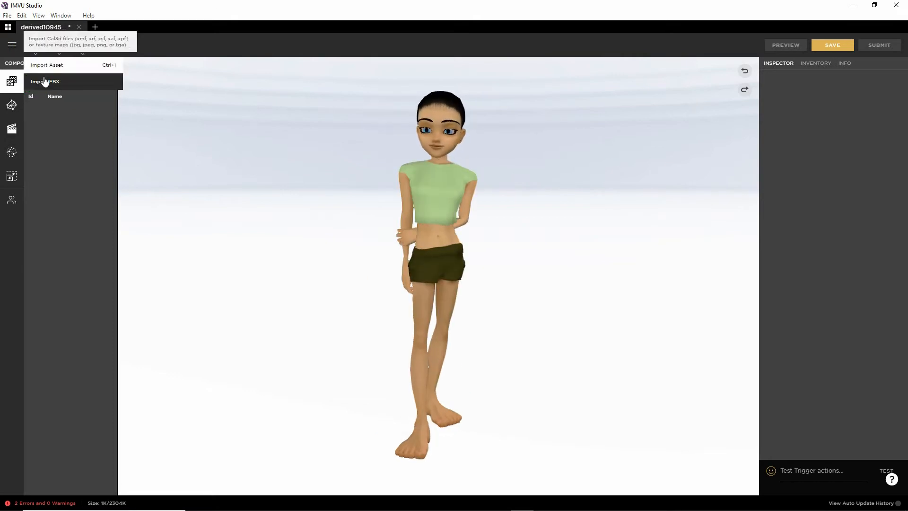
left_click(44, 81)
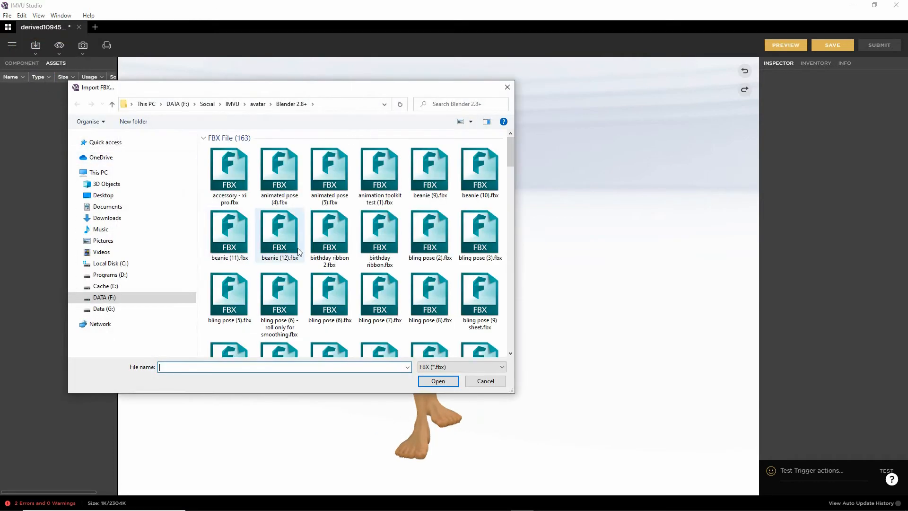
mouse_move(329, 231)
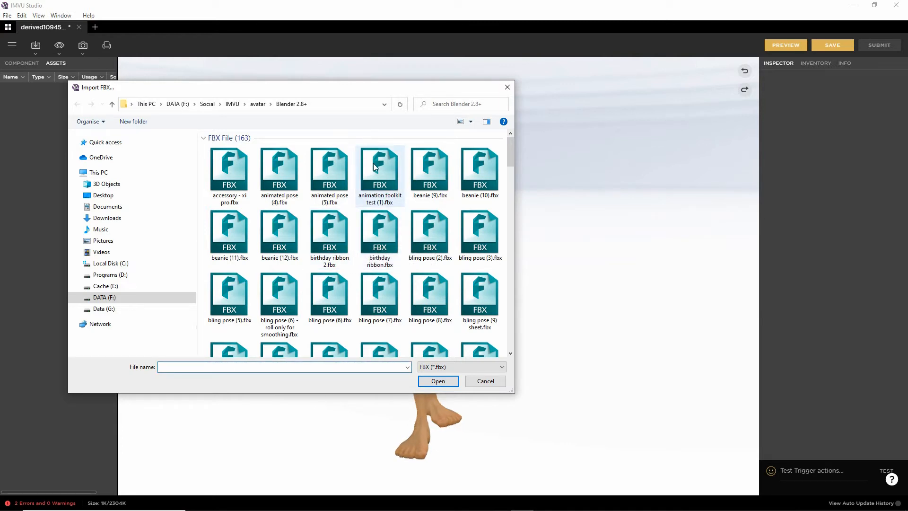
left_click(380, 167)
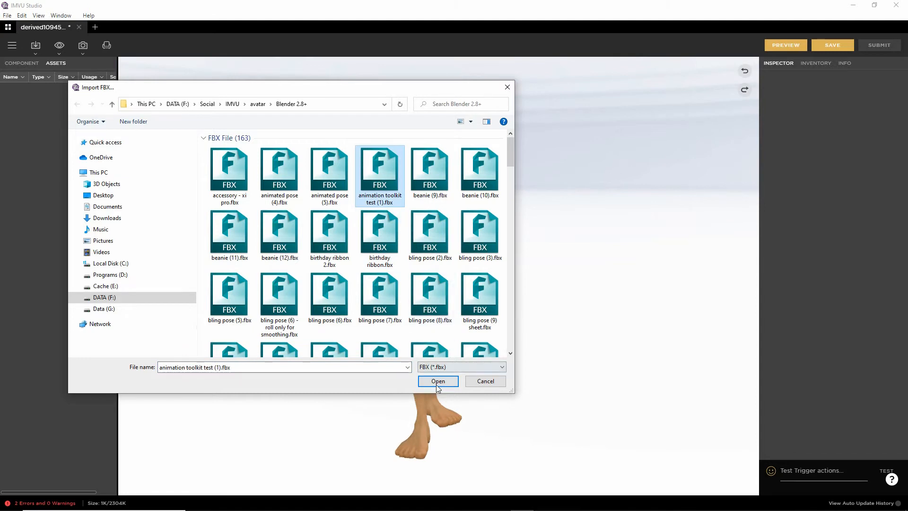
left_click(438, 381)
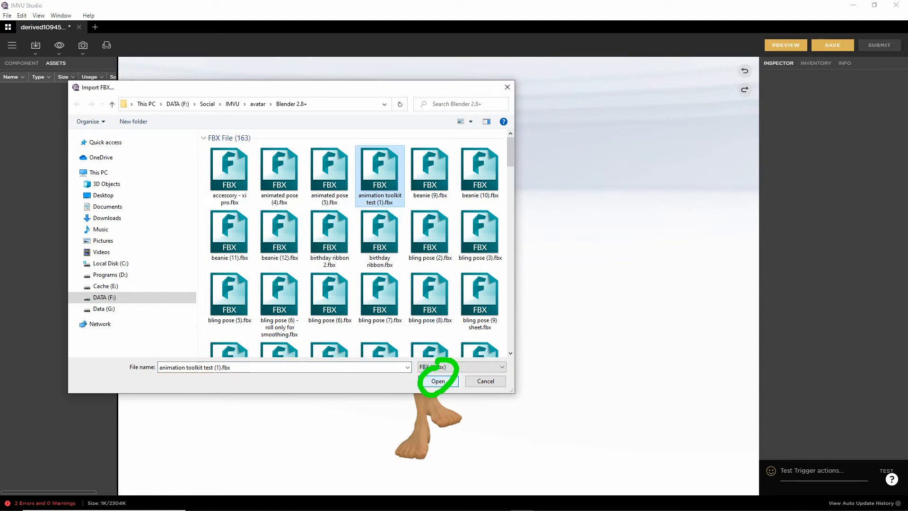
left_click(437, 381)
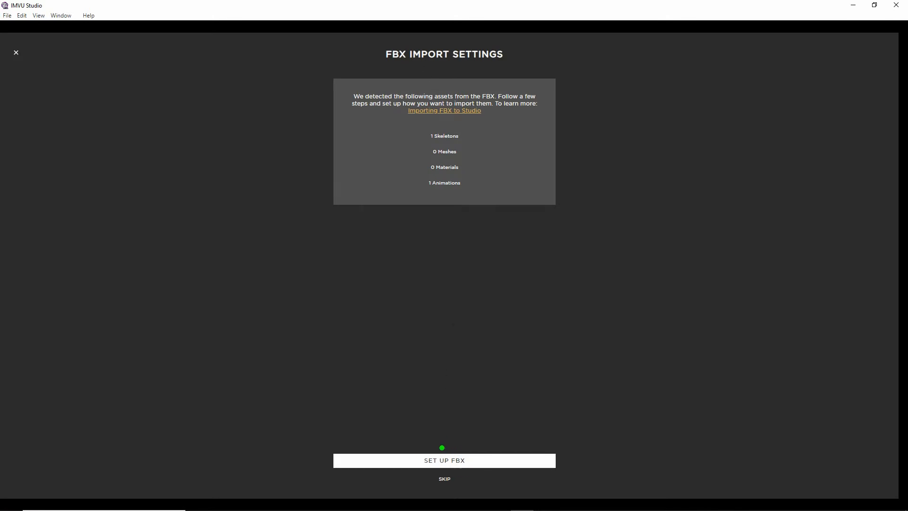
Step through FBX setup, Skeleton, Material and Review, then import Anim--Control_ArmatureAction.
left_click(443, 460)
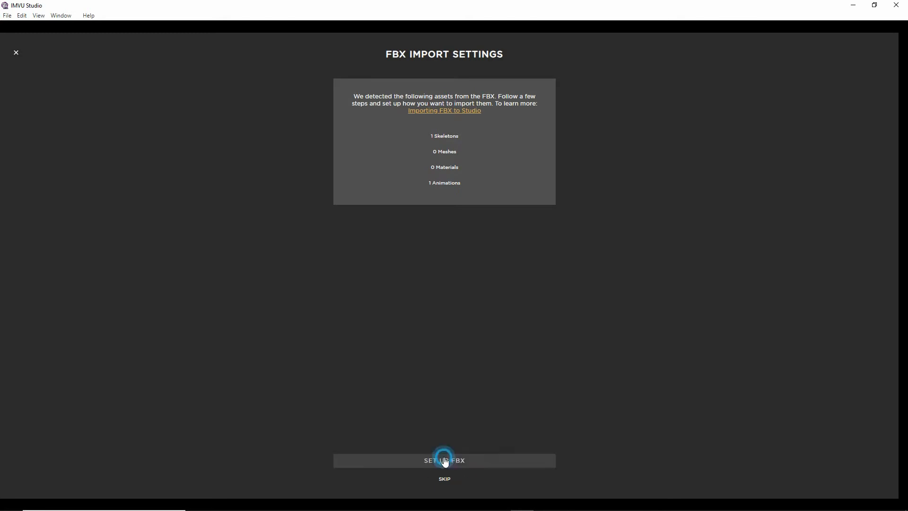
left_click(443, 460)
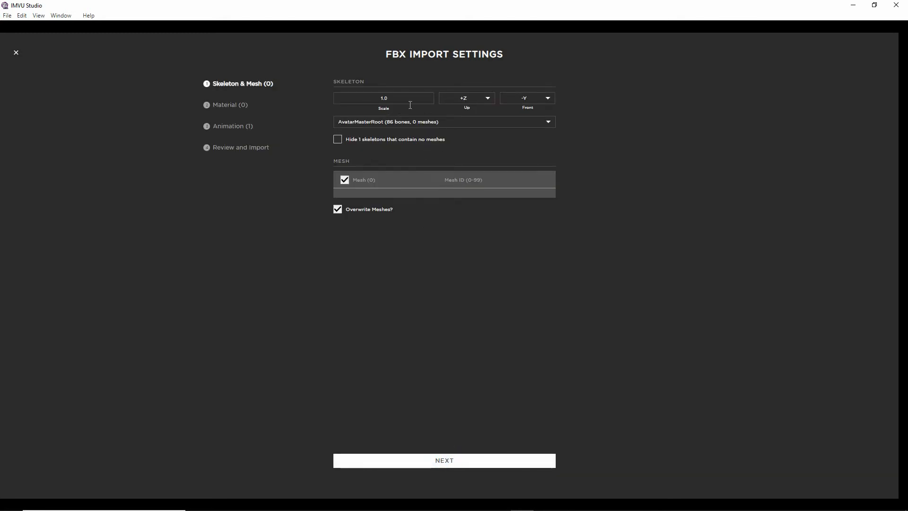
mouse_move(437, 436)
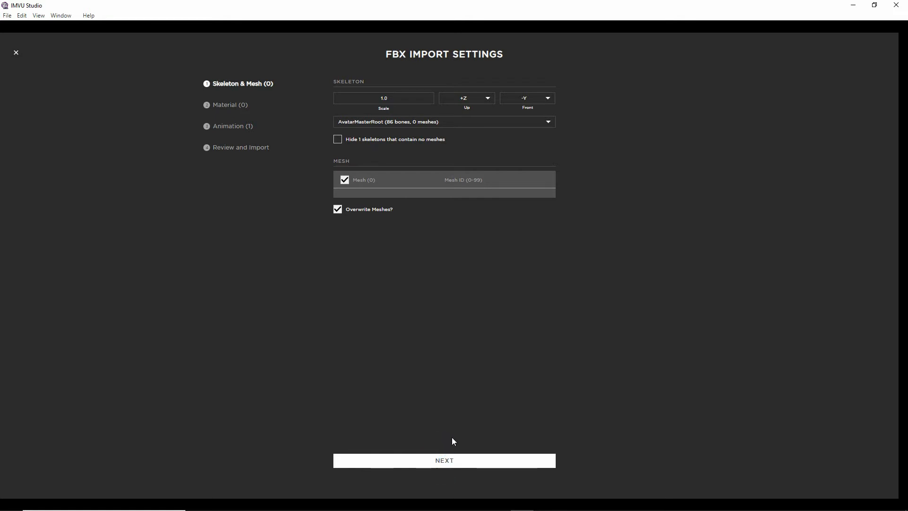
left_click(444, 460)
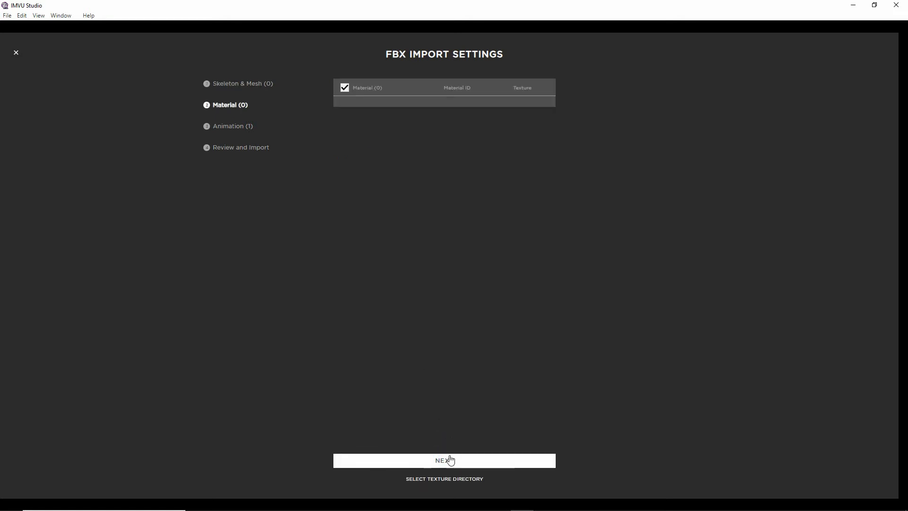
left_click(444, 460)
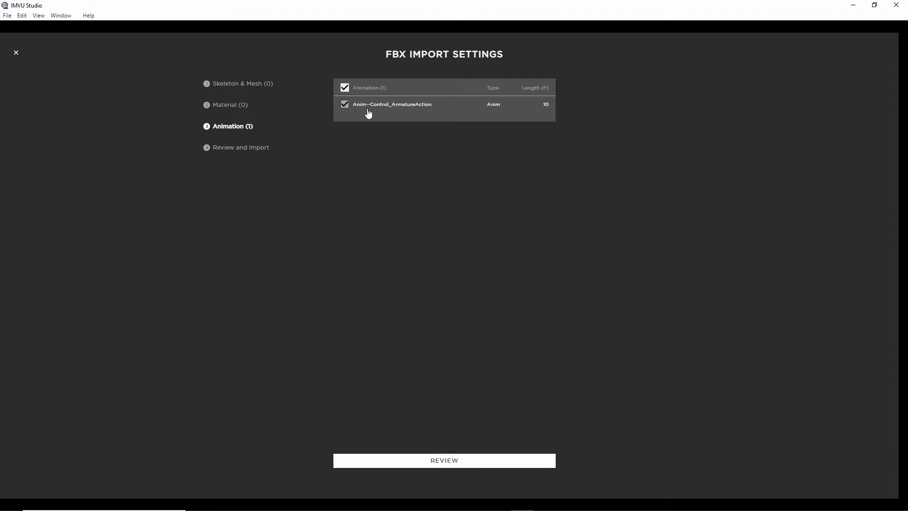
left_click_drag(346, 119, 434, 119)
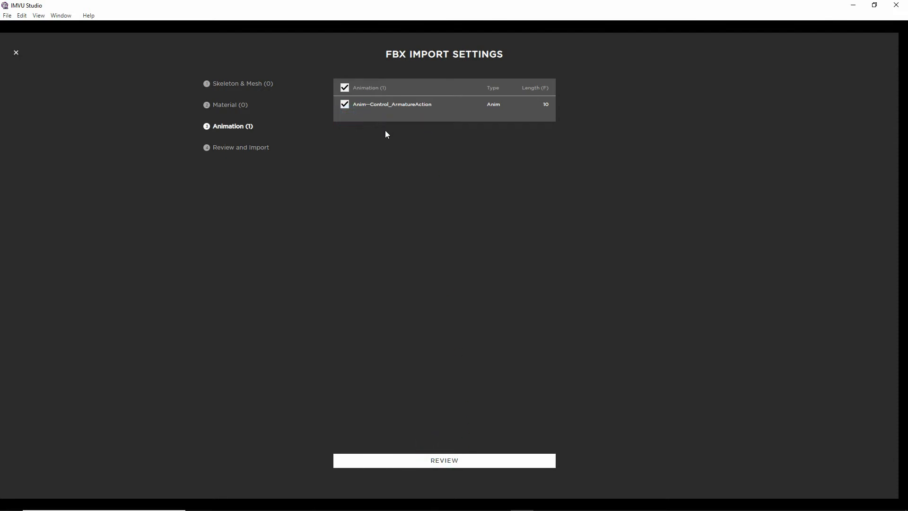
left_click(443, 459)
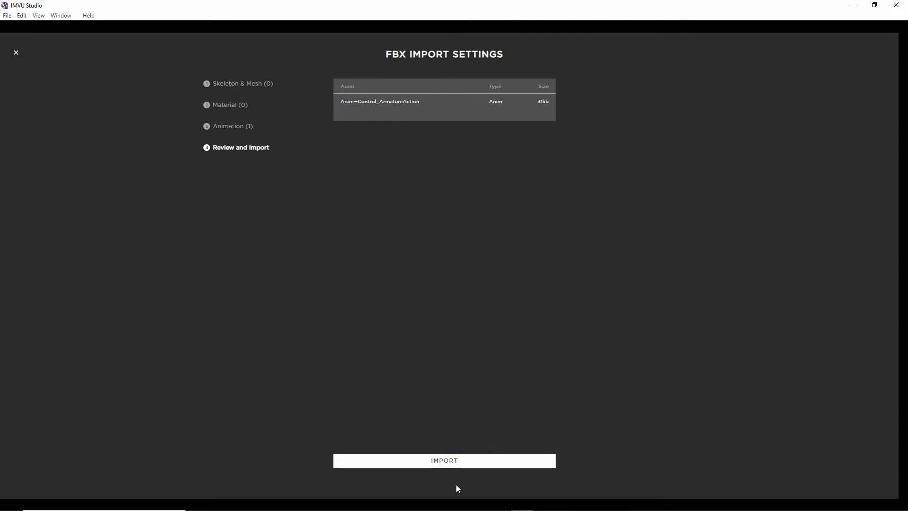
mouse_move(444, 460)
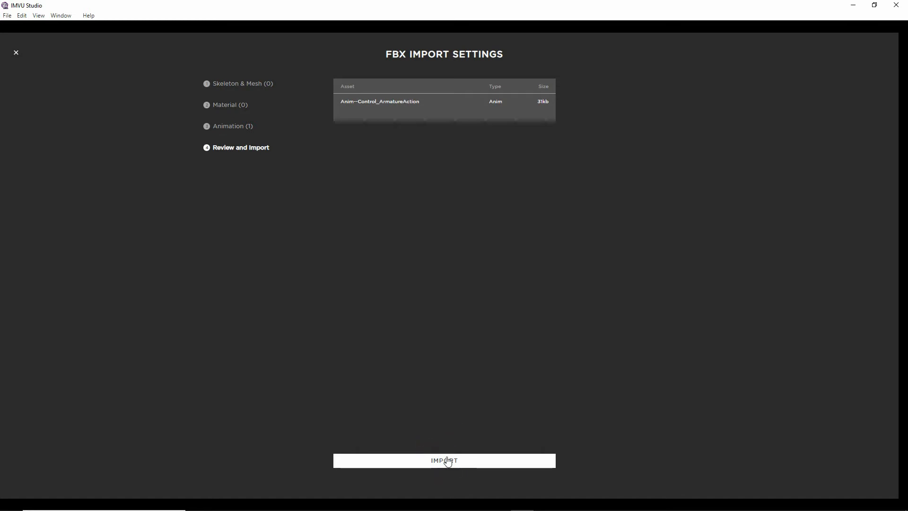
left_click(444, 460)
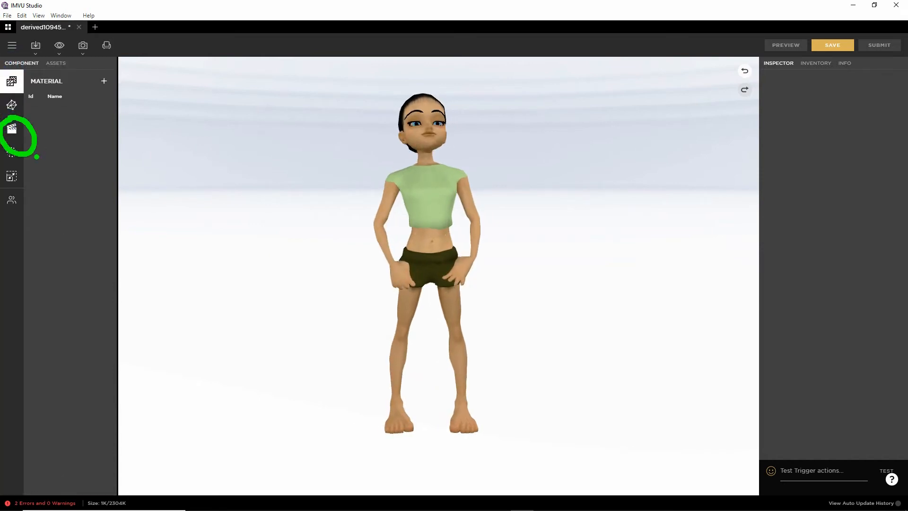
Add a new avatar action named stance.Idle and start a new ensemble for it.
left_click(11, 129)
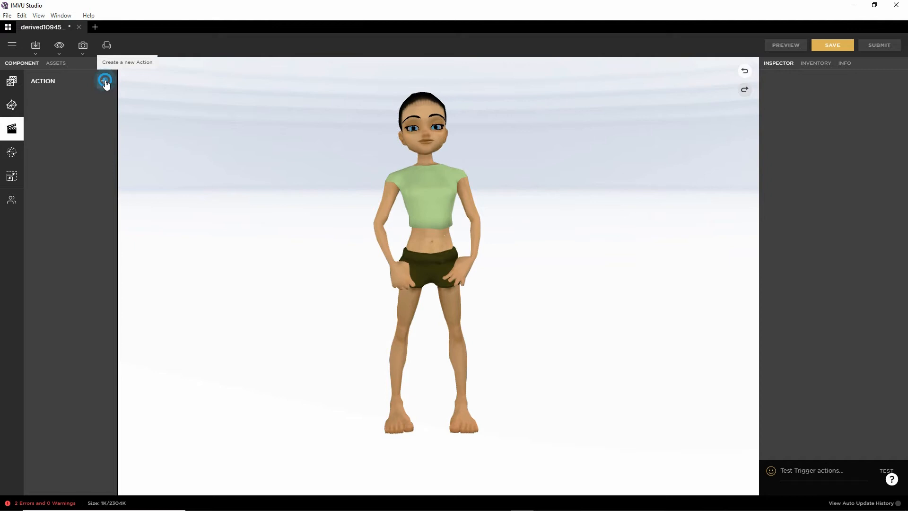
left_click(104, 81)
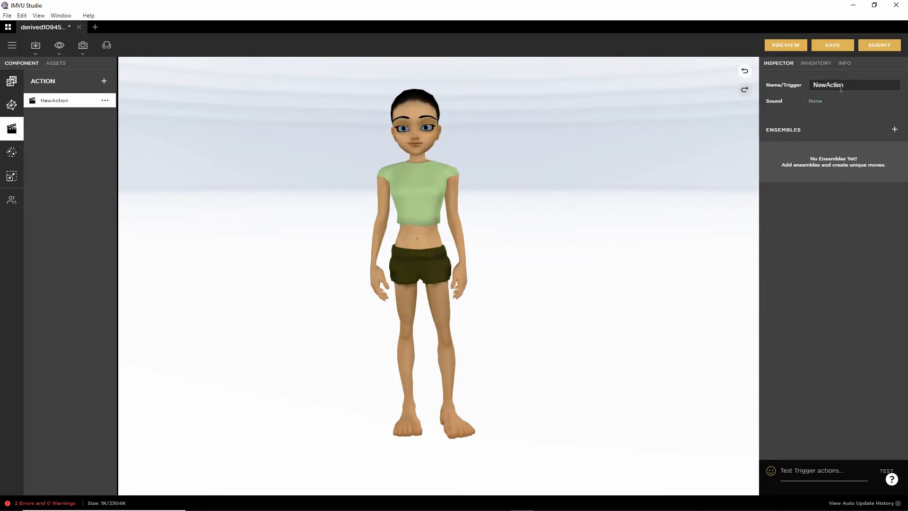
type("stance.Idle")
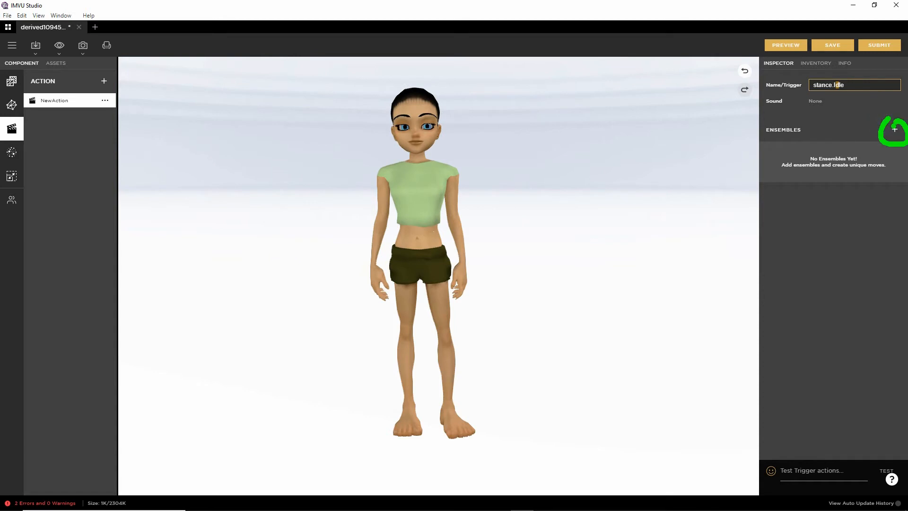
left_click(894, 129)
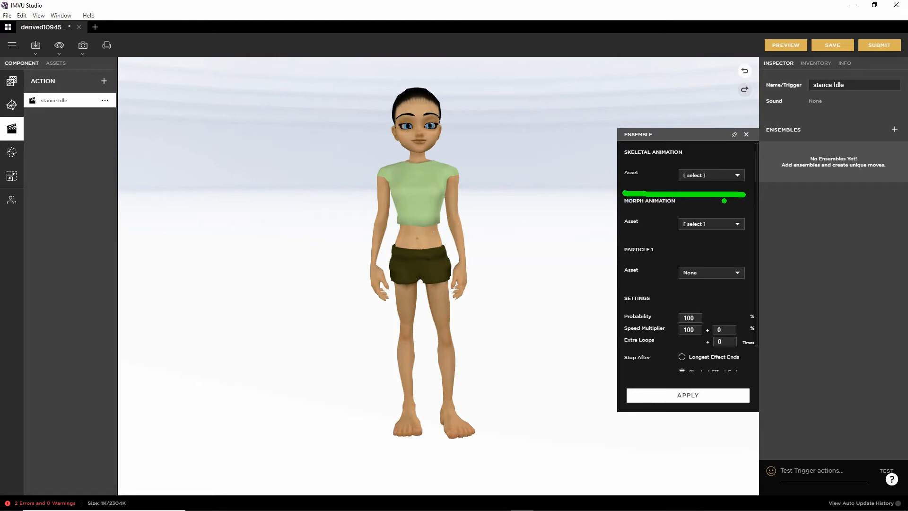
Give stance.Idle an Anim--Control_ArmatureAction.xaf ensemble, frames 1–5, loop 0, gaze disabled, applied.
left_click(726, 175)
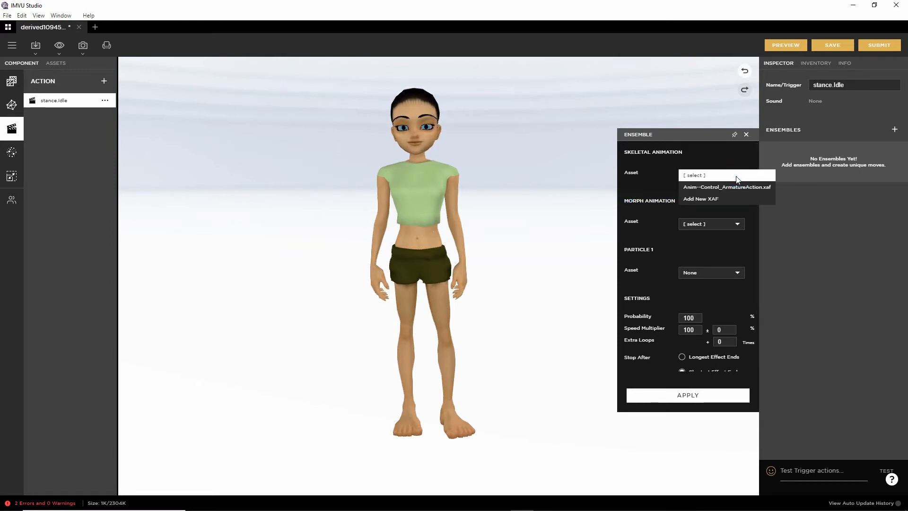
left_click(727, 187)
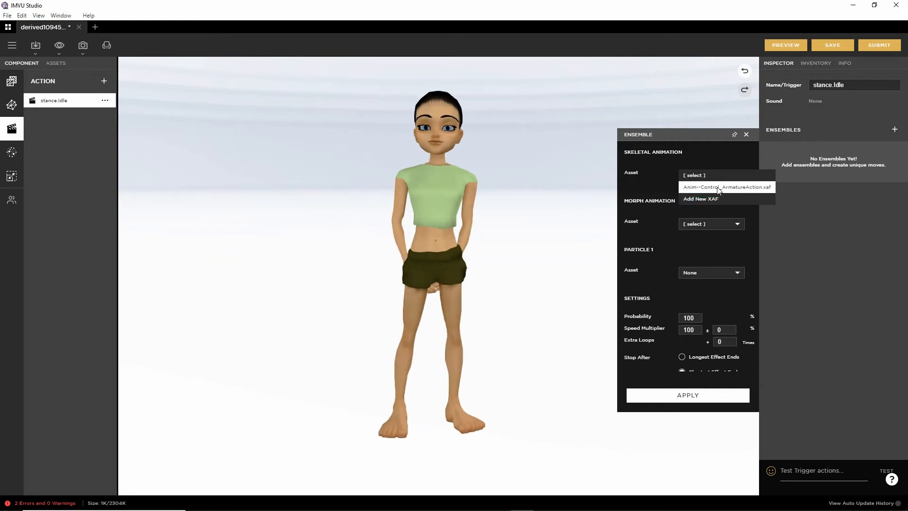
left_click(725, 187)
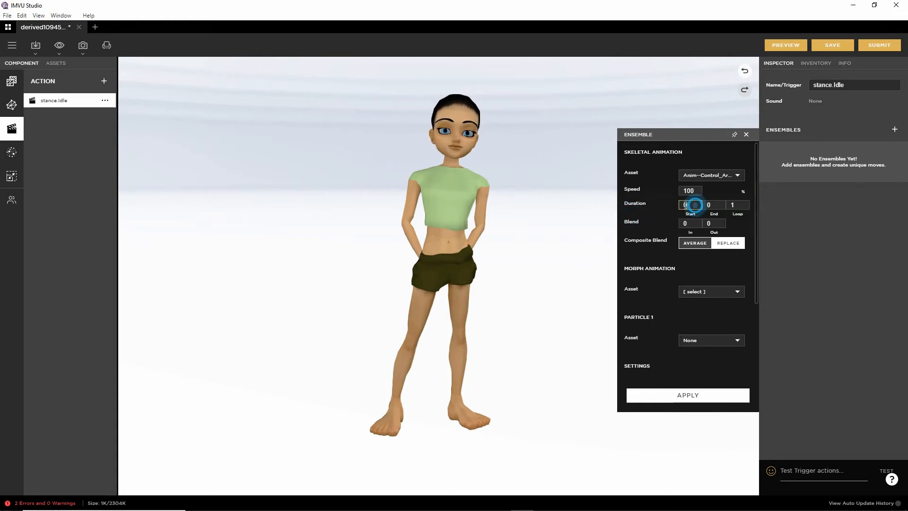
type("1")
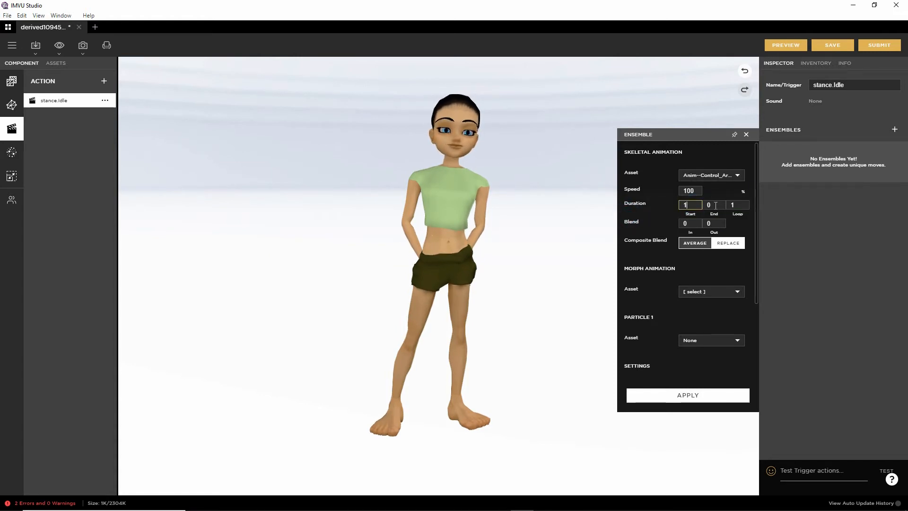
type("5")
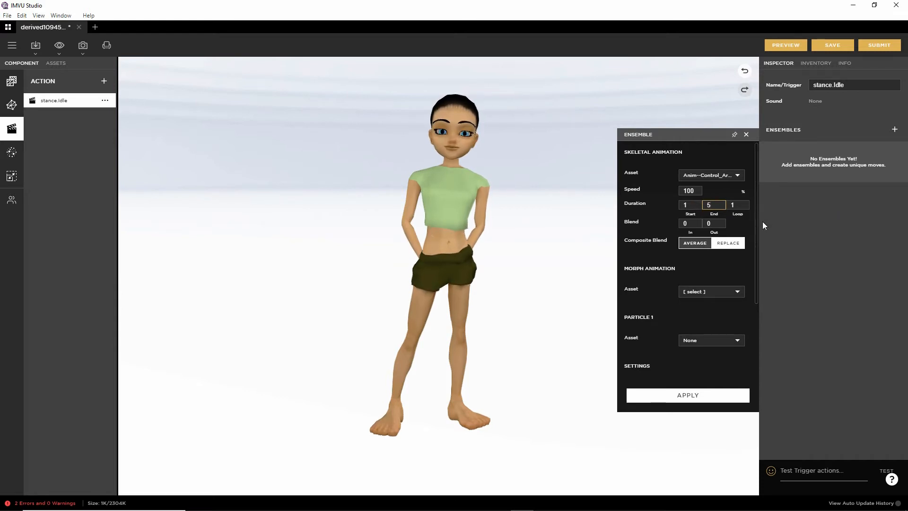
left_click(738, 204)
type("0")
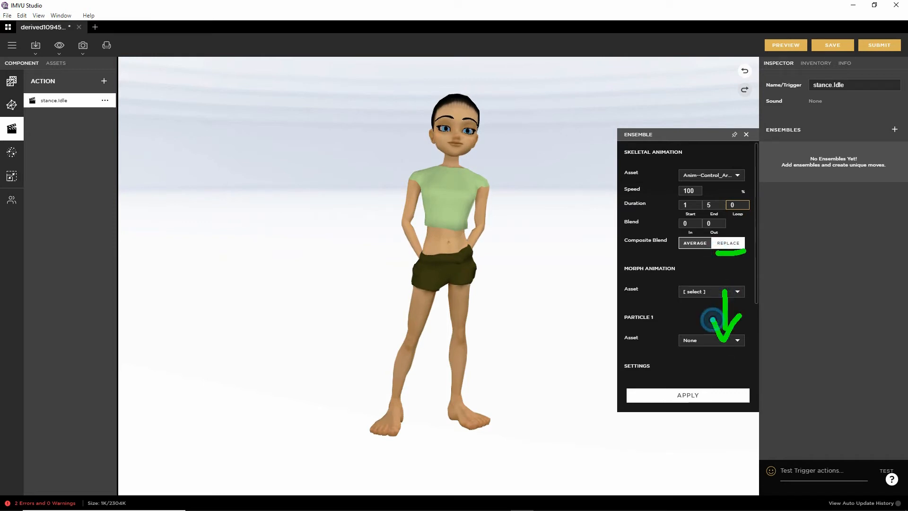
scroll("down", 3)
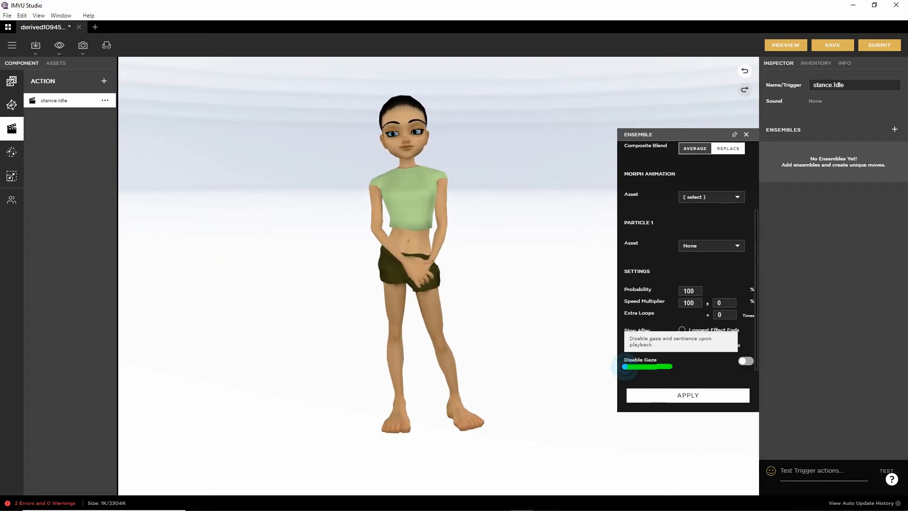
left_click(682, 345)
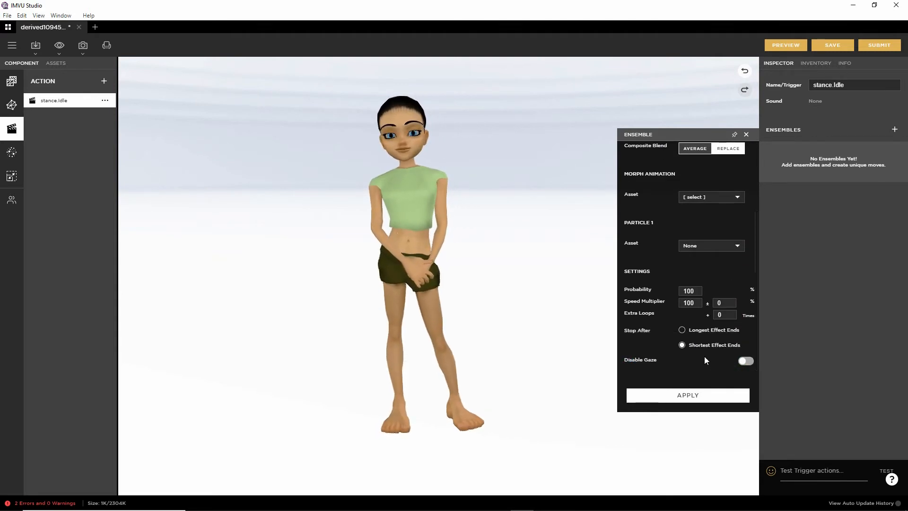
left_click(745, 361)
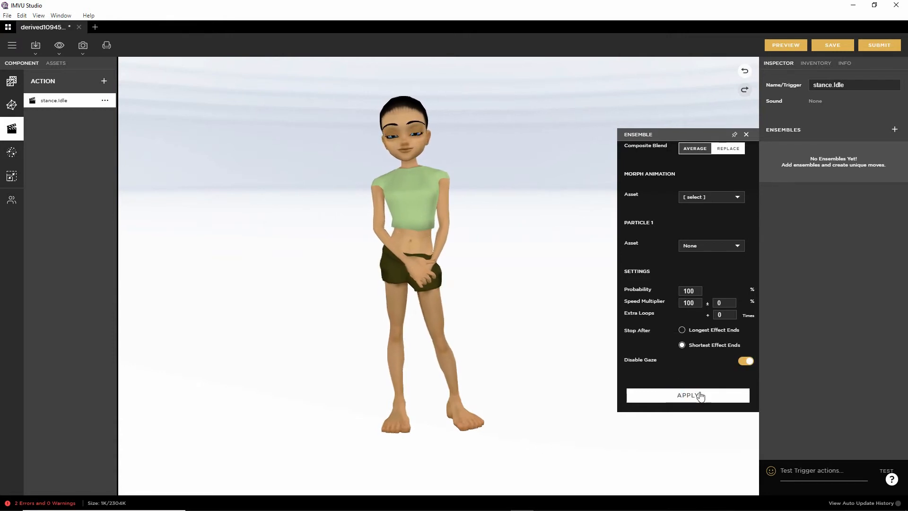
left_click(687, 395)
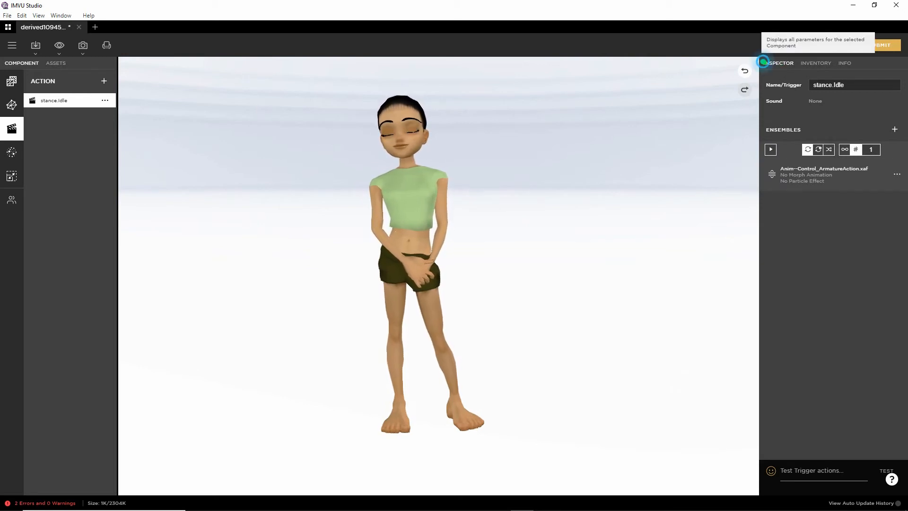
Preview the avatar to see stance.Idle's imported ArmatureAction pose.
left_click(787, 44)
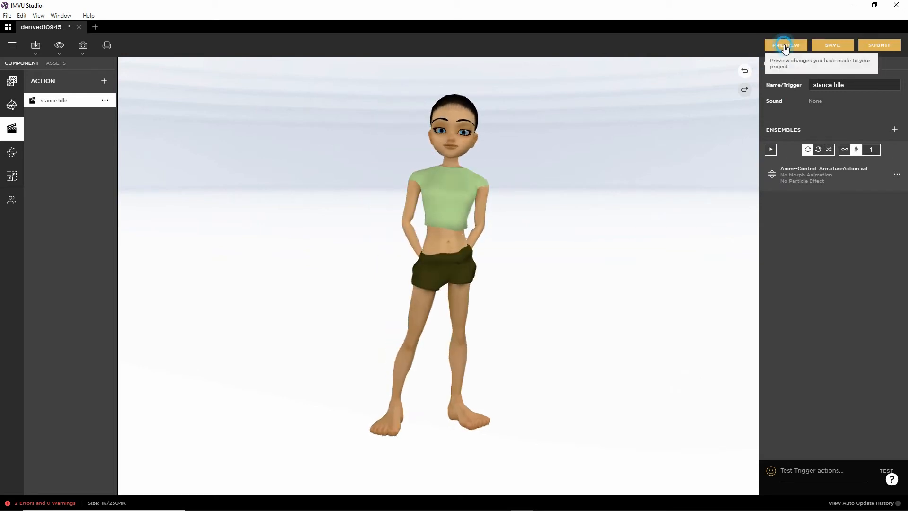
left_click(786, 44)
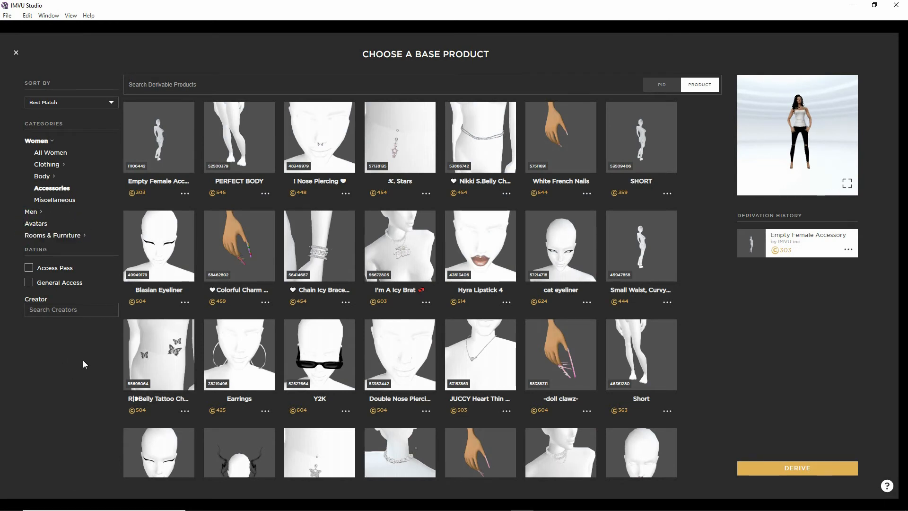
Derive a new project from the Female avatar in the Avatars category.
left_click(36, 164)
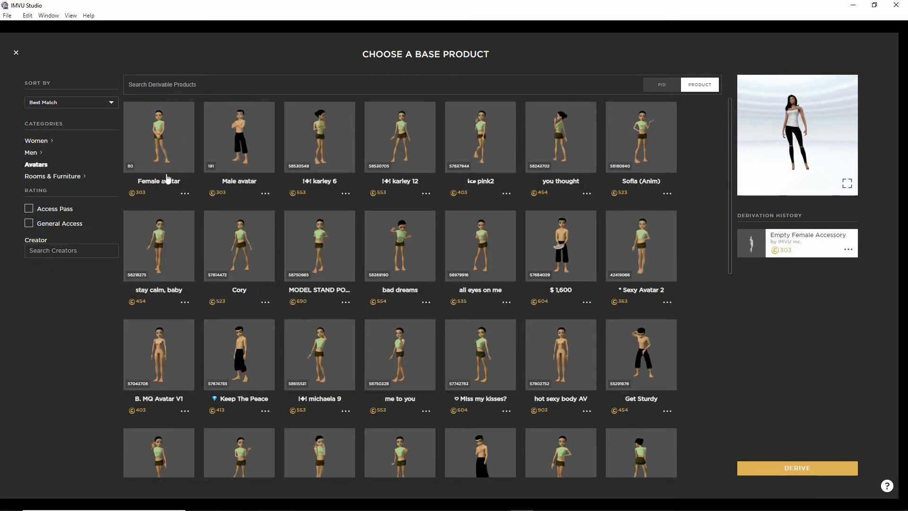
left_click(158, 136)
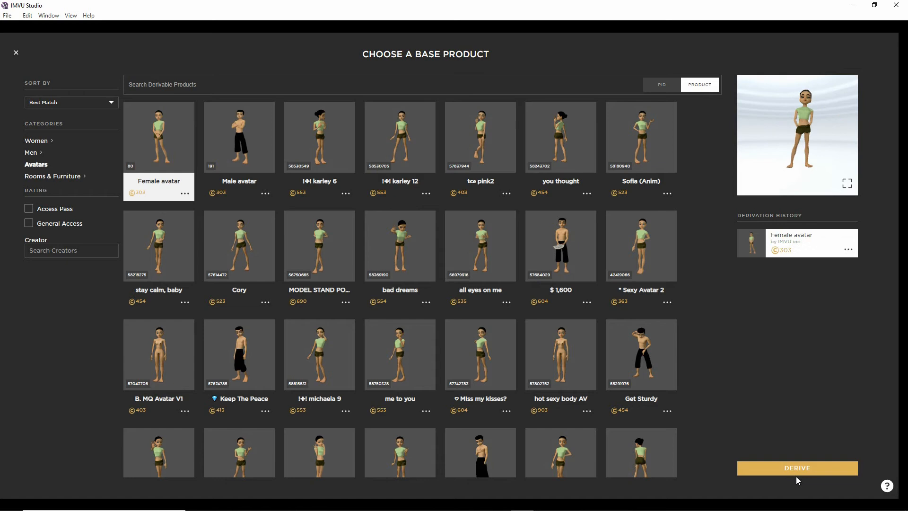
left_click(796, 468)
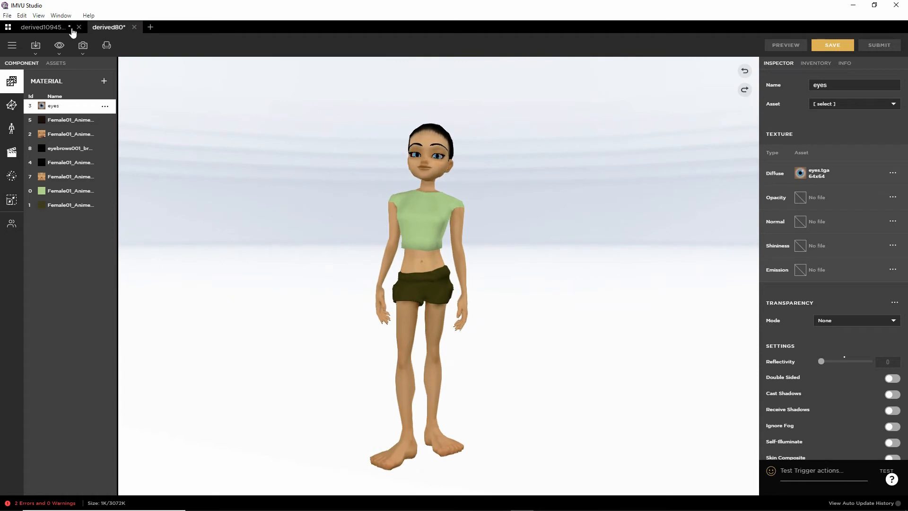
mouse_move(36, 46)
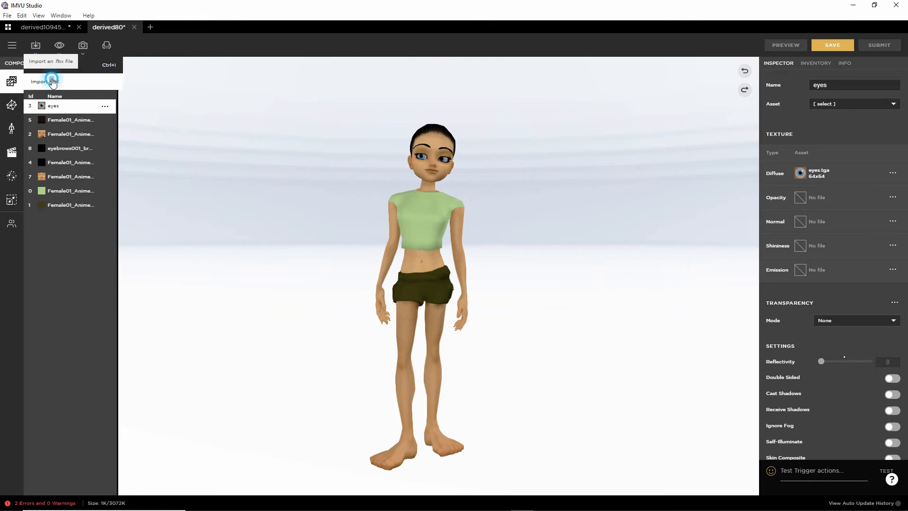
Import the Anim--Control_ArmatureAction FBX animation and skeleton through the FBX setup wizard.
left_click(51, 81)
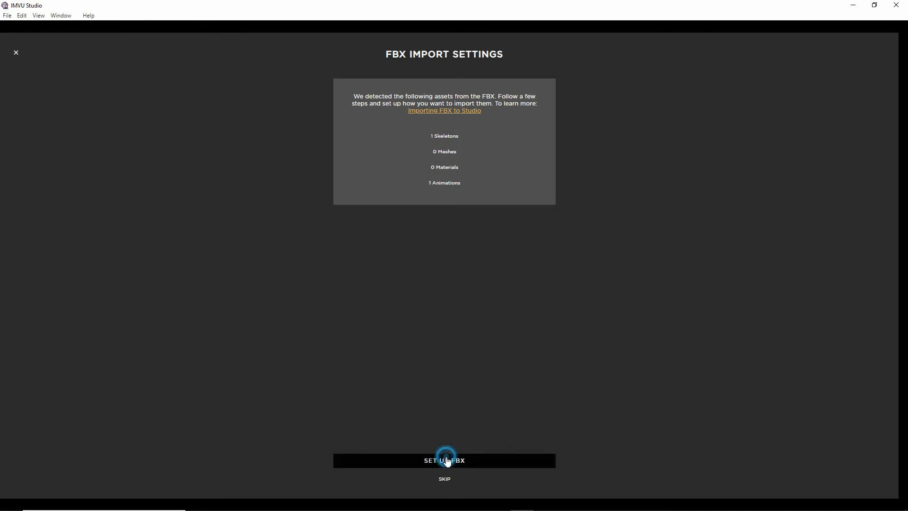
left_click(443, 461)
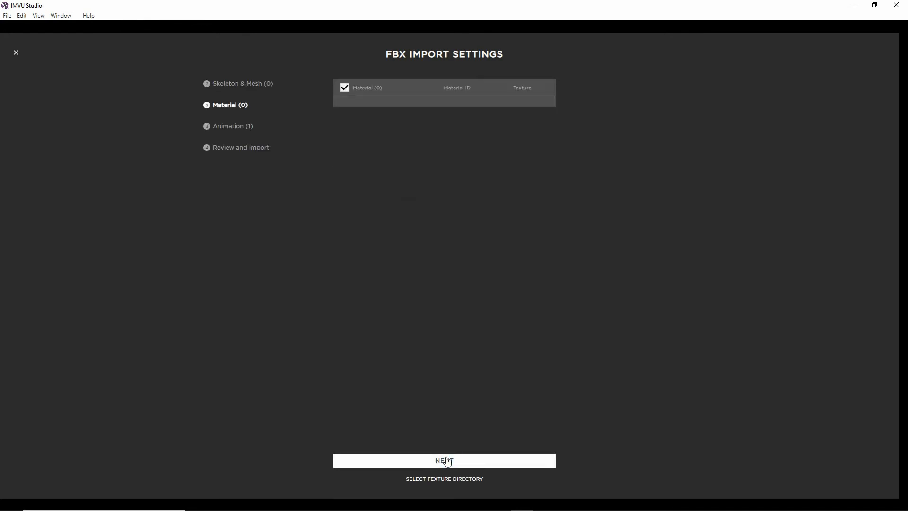
left_click(443, 460)
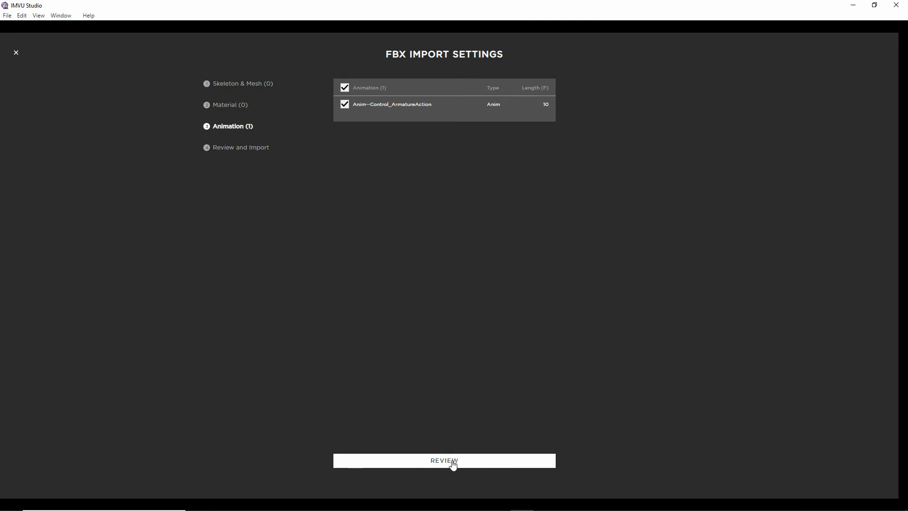
left_click(444, 460)
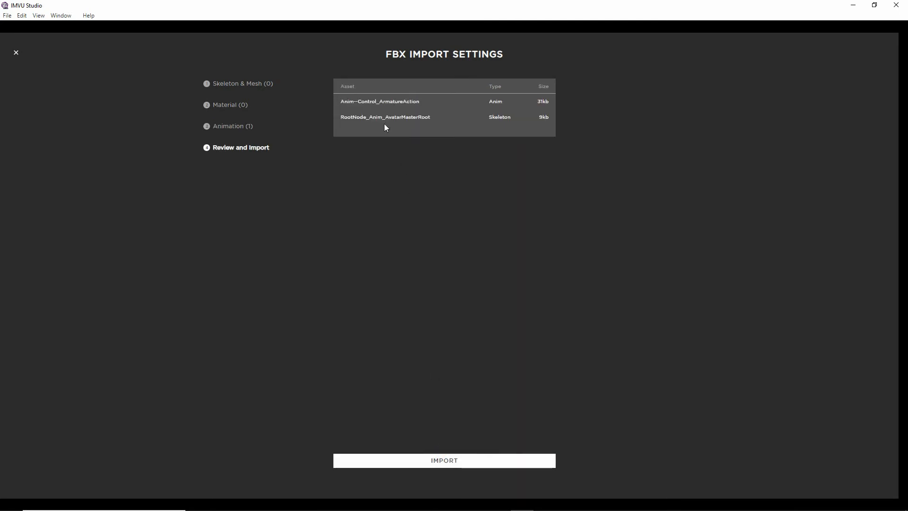
left_click(443, 460)
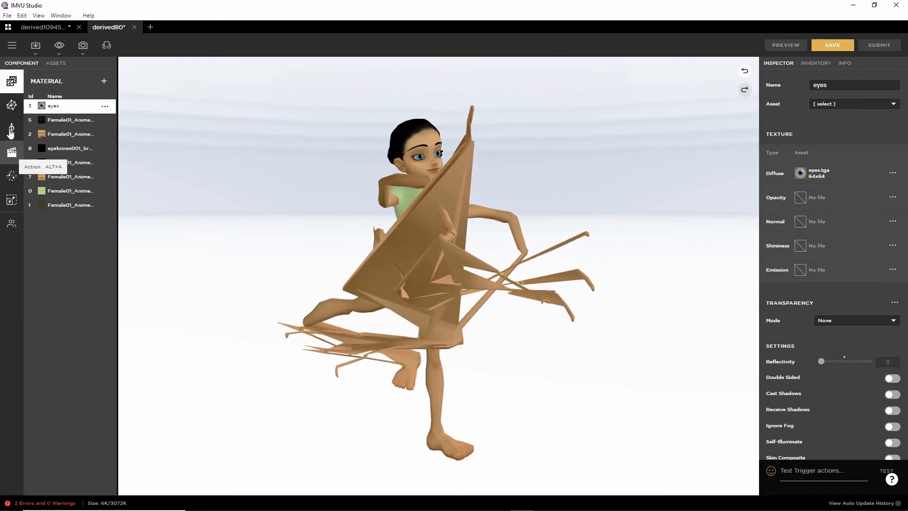
mouse_move(11, 129)
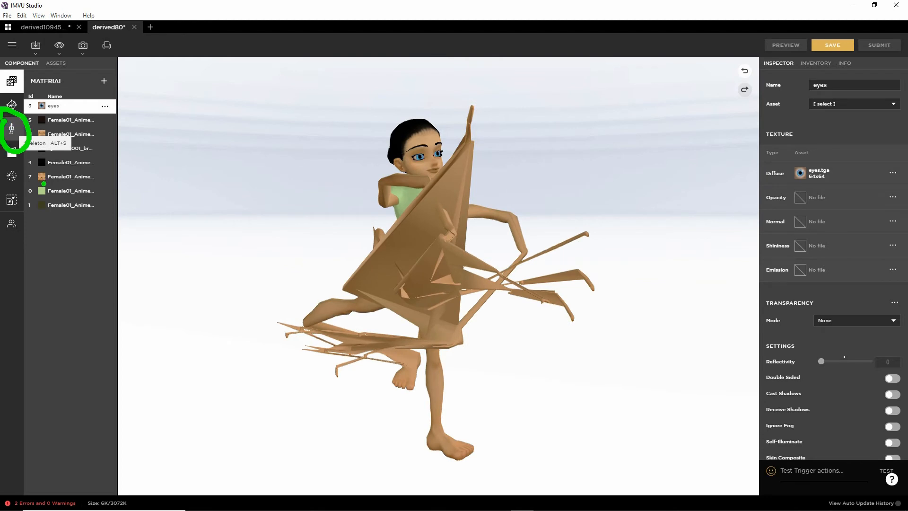
Inspect the Skeleton component and preview so the Female avatar stands undistorted.
left_click(11, 128)
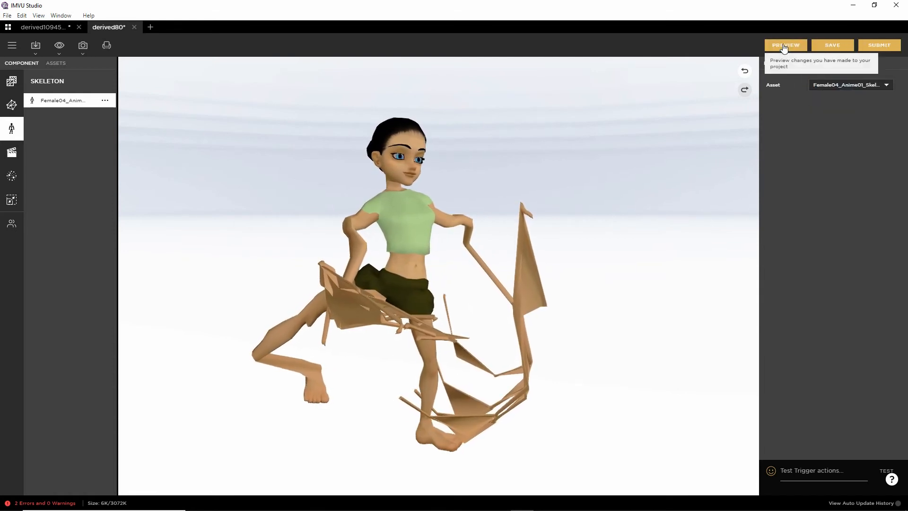
left_click(786, 45)
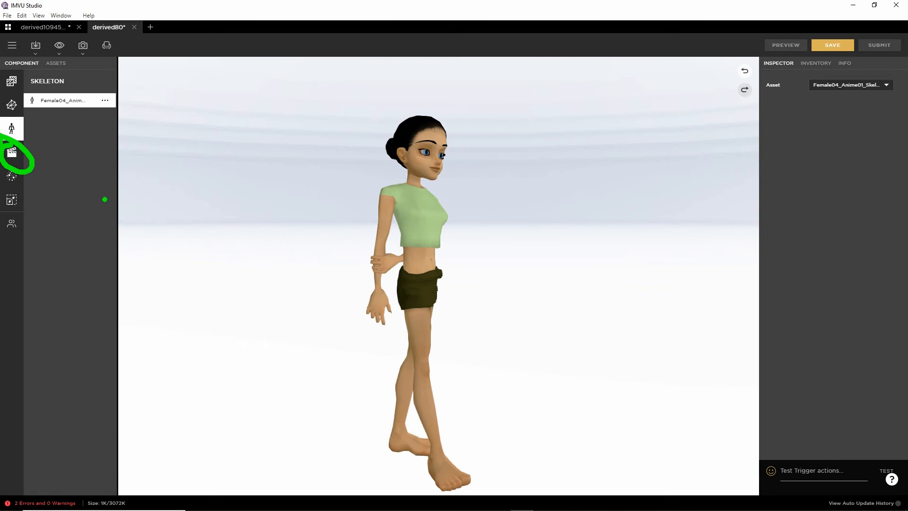
Show stance.Standing's Female04_Anime01 idle ensembles and the first ensemble's options.
left_click(11, 152)
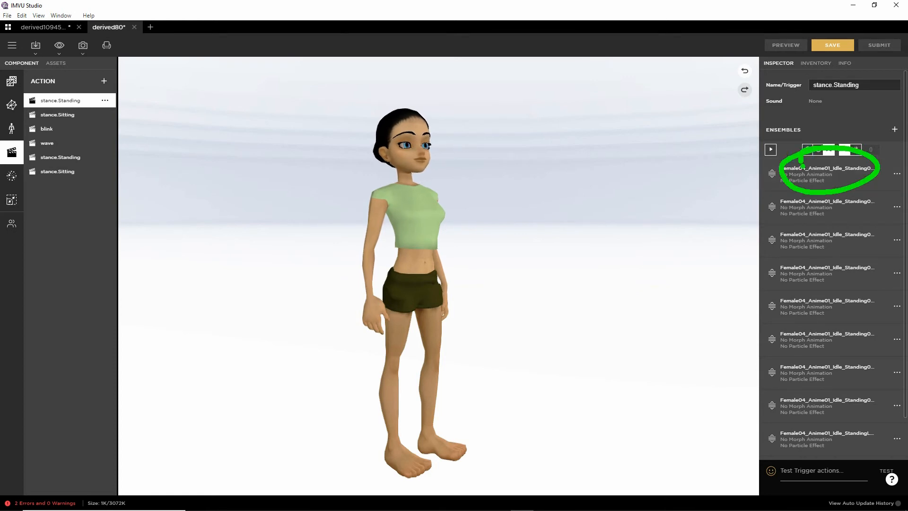
left_click(898, 173)
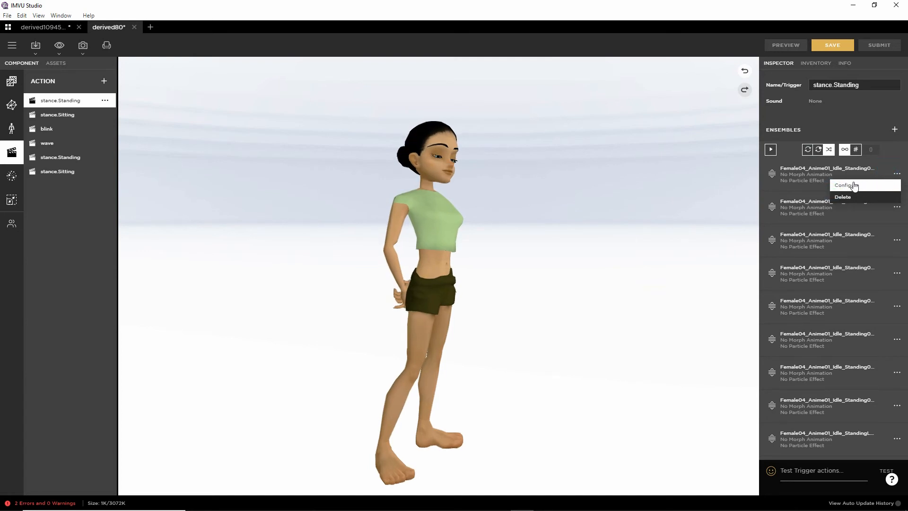
Set Ensemble 10 to Anim~Control_ArmatureAction.xaf, End 5, Average, with gaze disabled.
left_click(845, 185)
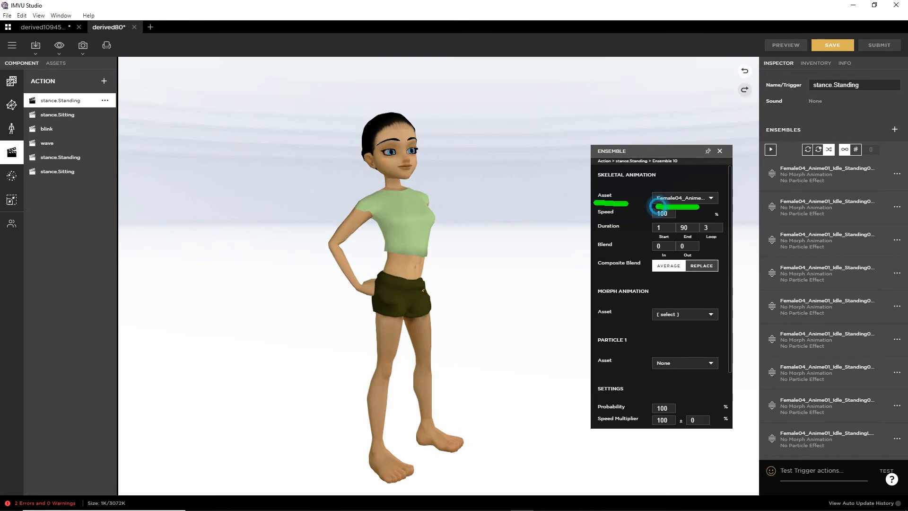
left_click_drag(657, 207, 701, 206)
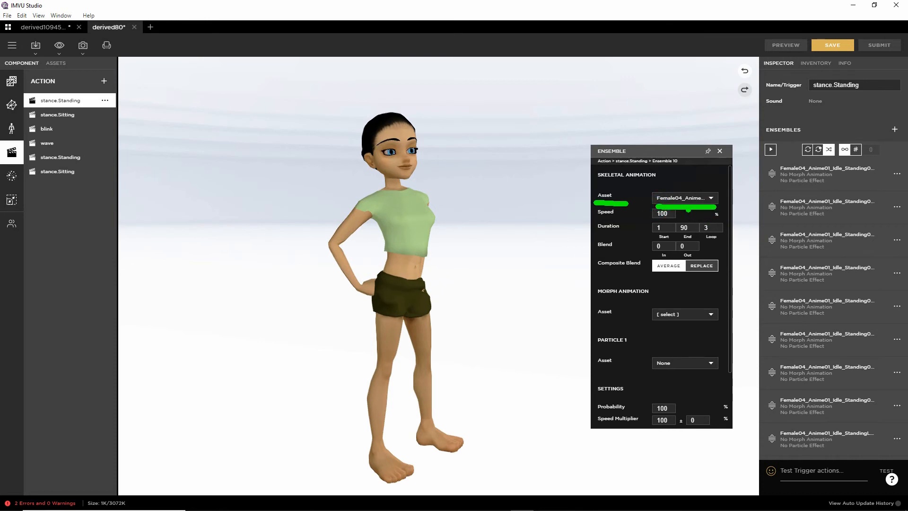
left_click(710, 197)
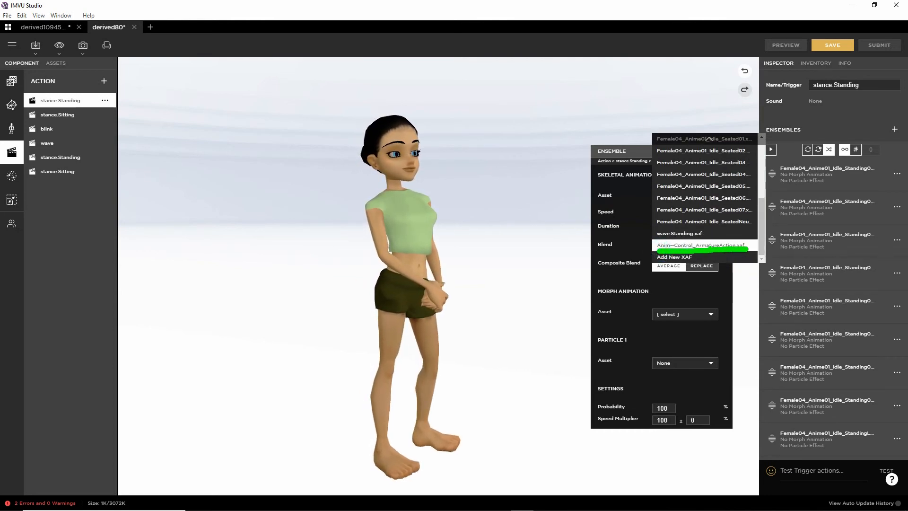
left_click(701, 245)
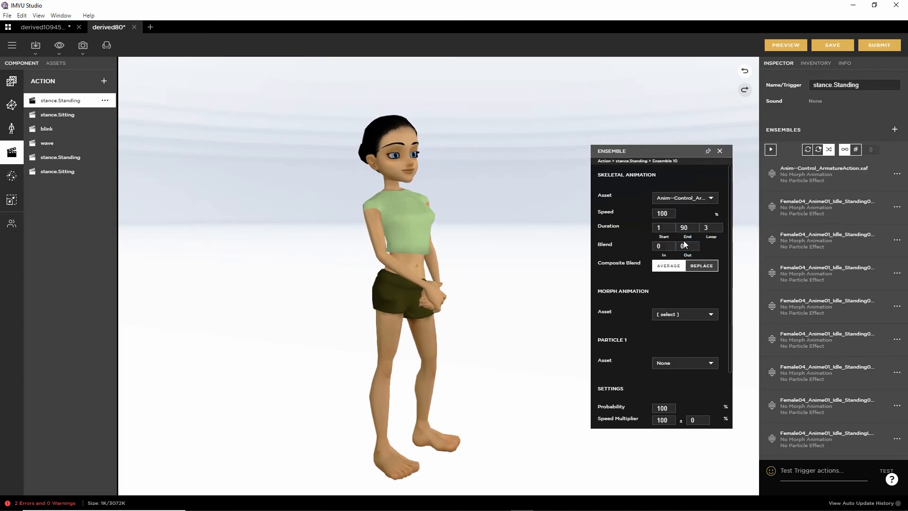
left_click(684, 227)
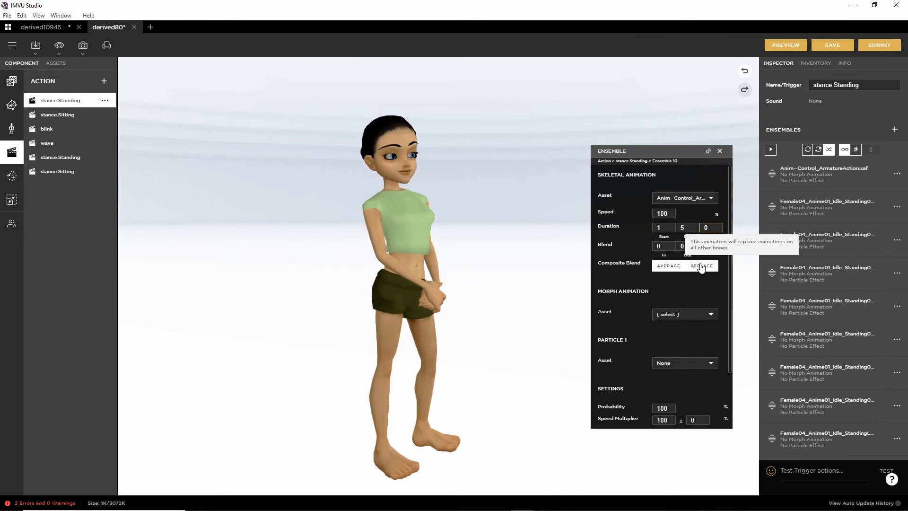
scroll("down", 3)
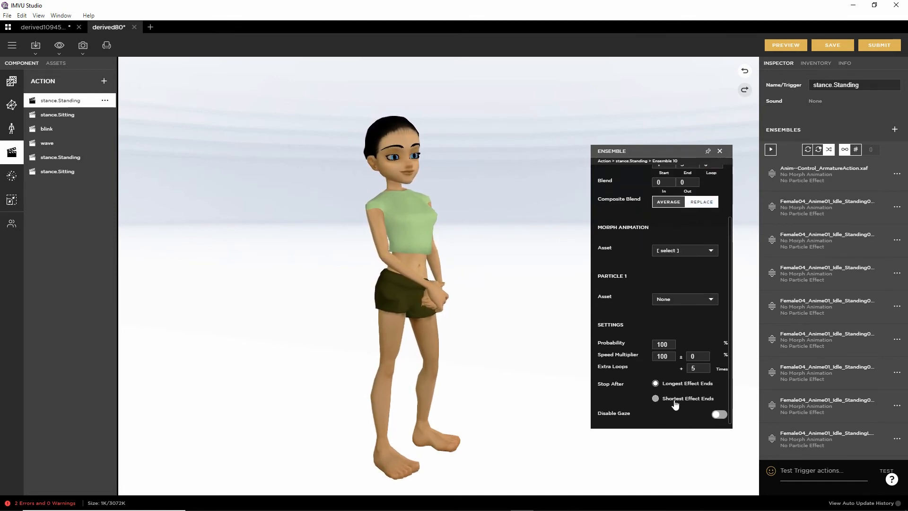
left_click(718, 414)
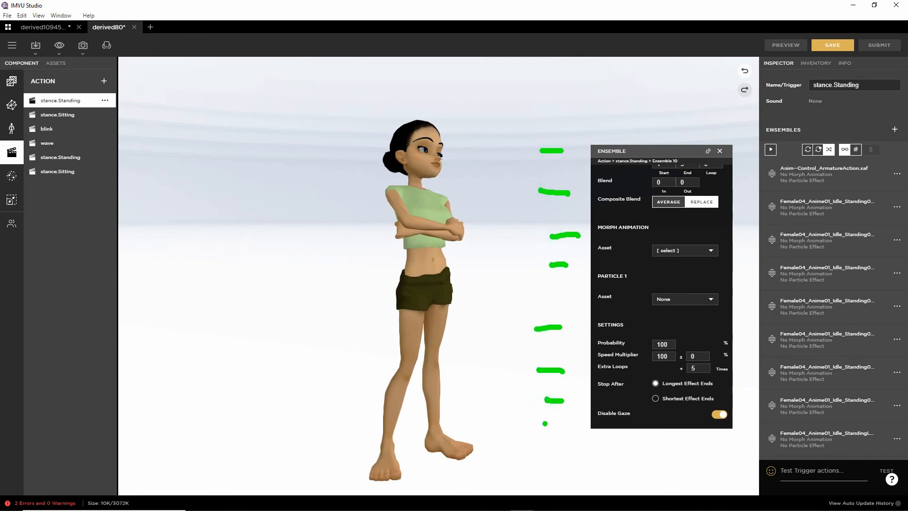
left_click_drag(524, 156, 582, 173)
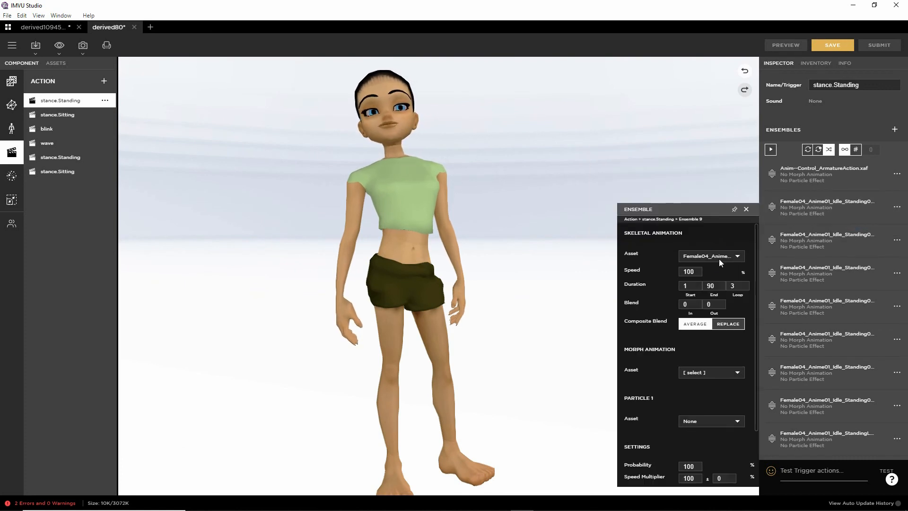
Switch Ensembles 9, 7 and 6 to Anim~Control_ArmatureAction.xaf, previewing the avatar.
left_click(738, 256)
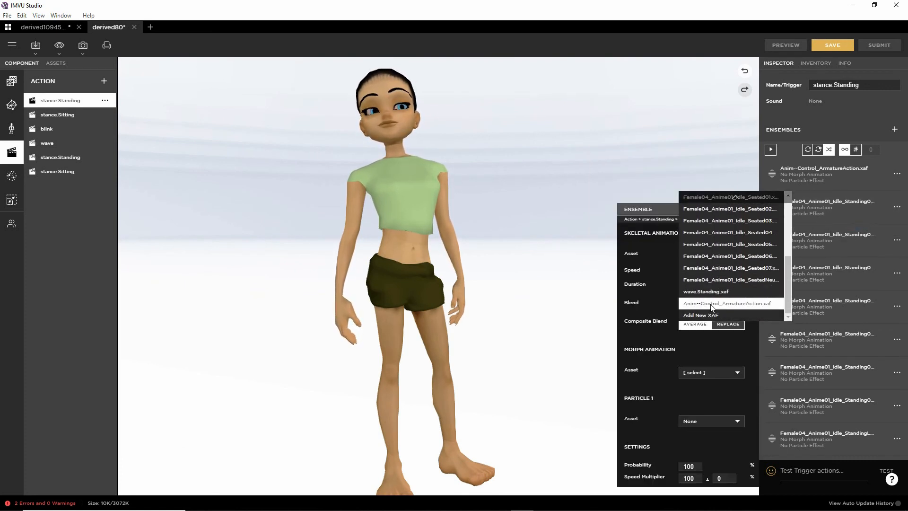
left_click(726, 303)
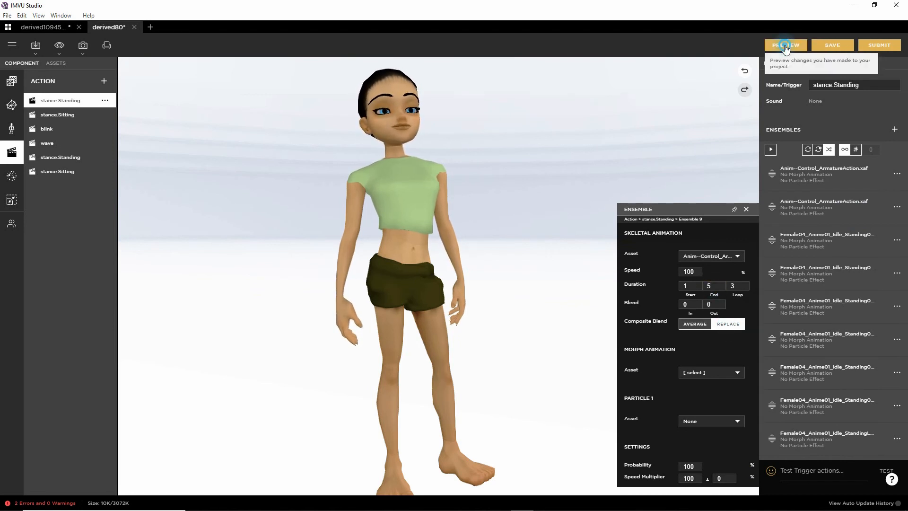
left_click(785, 44)
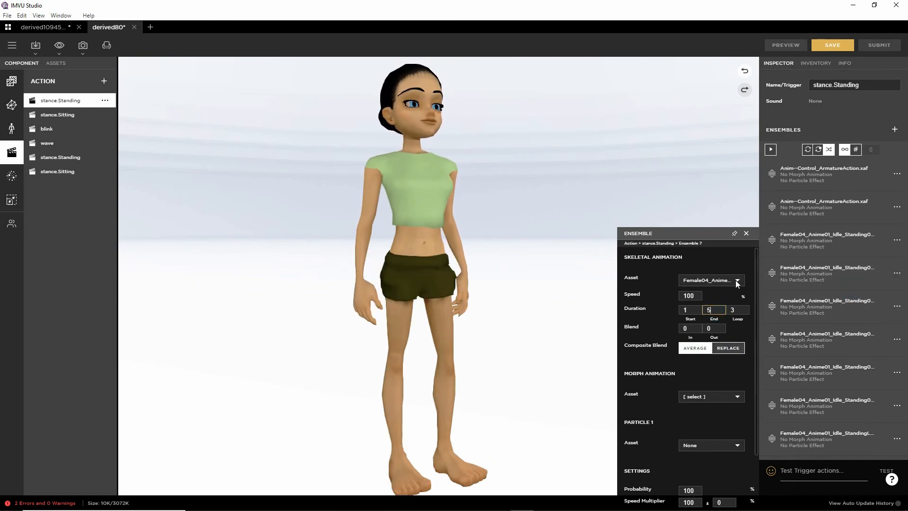
left_click(737, 281)
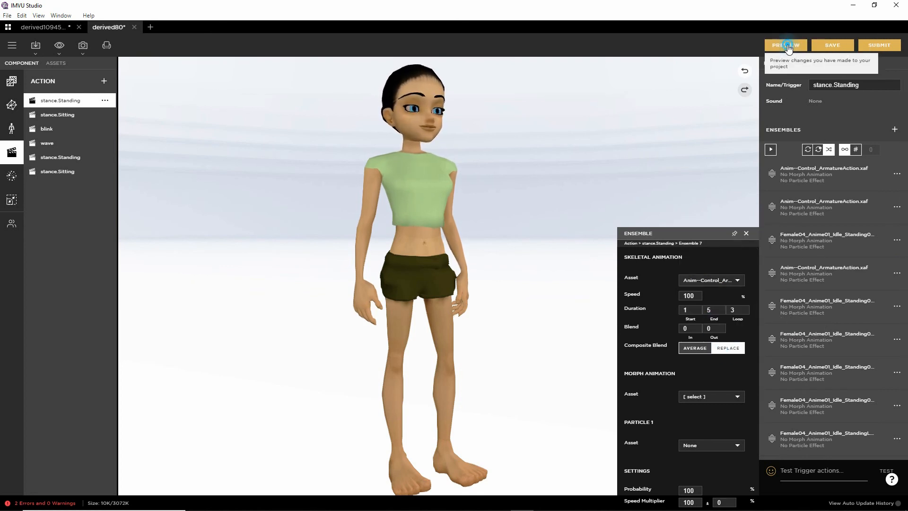
left_click(785, 46)
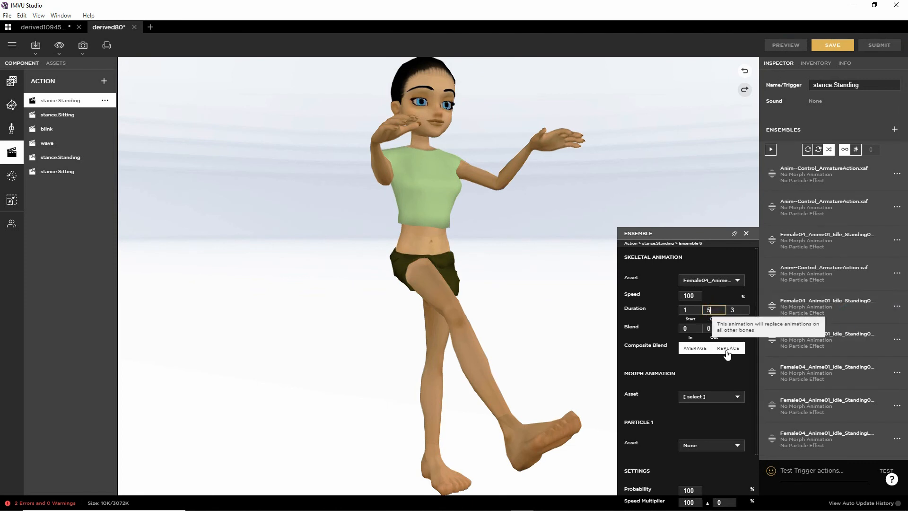
left_click(737, 281)
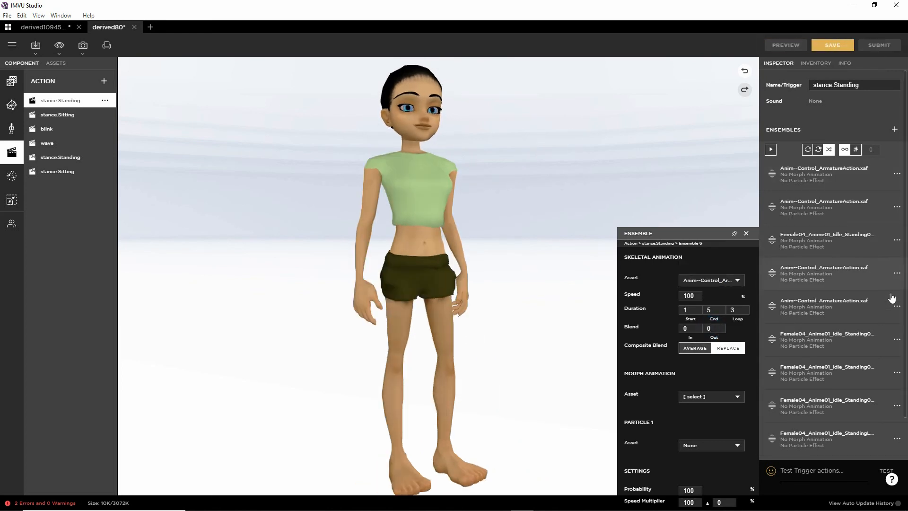
Switch Ensembles 5 and 4 to Anim~Control_ArmatureAction.xaf, previewing between them.
left_click(897, 338)
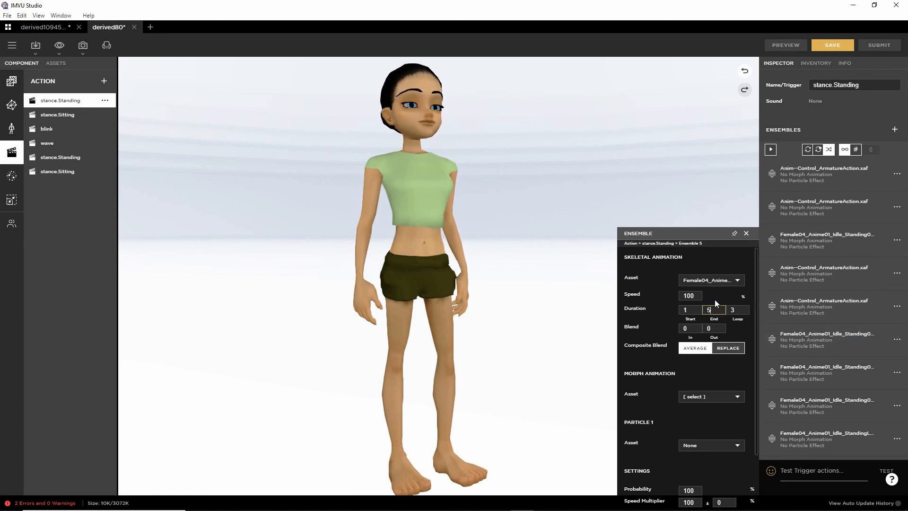
left_click(736, 280)
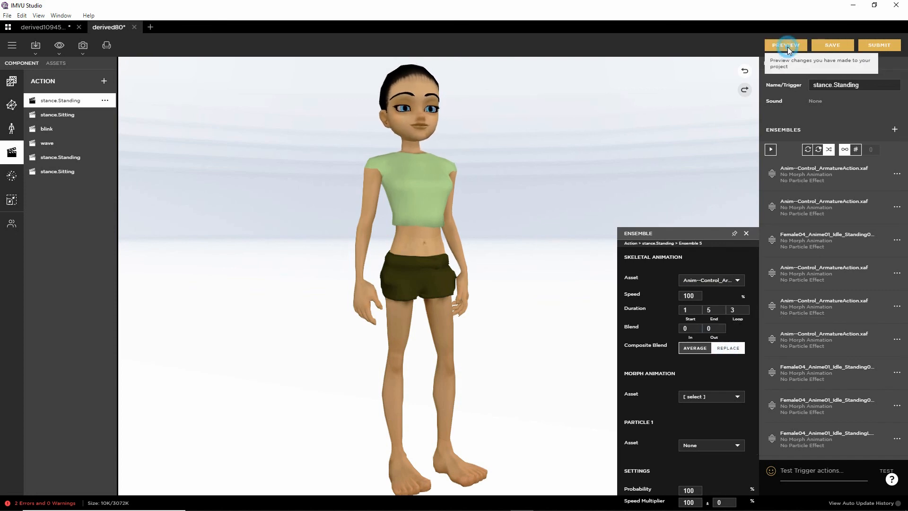
left_click(785, 45)
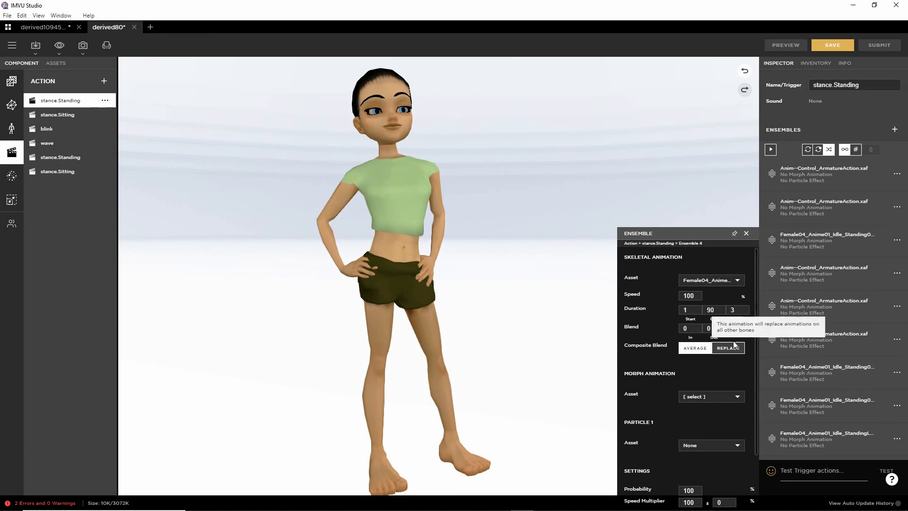
left_click(737, 281)
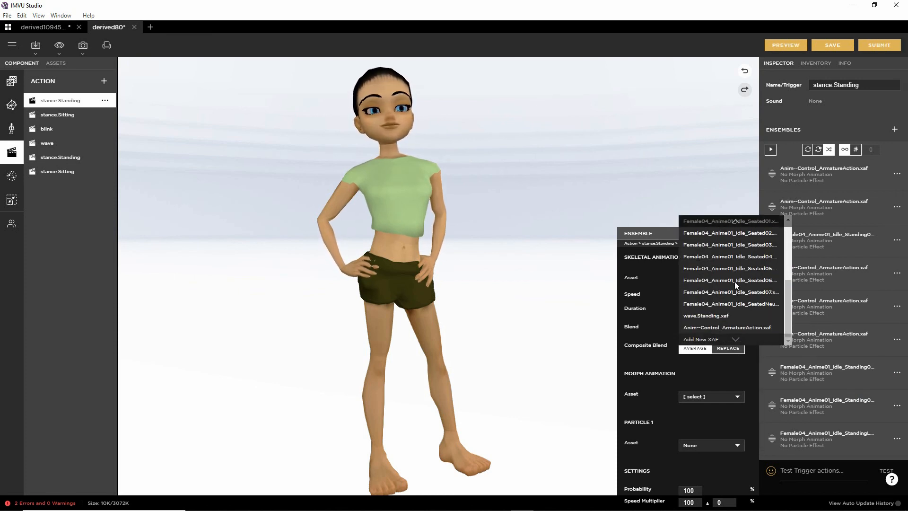
left_click(727, 327)
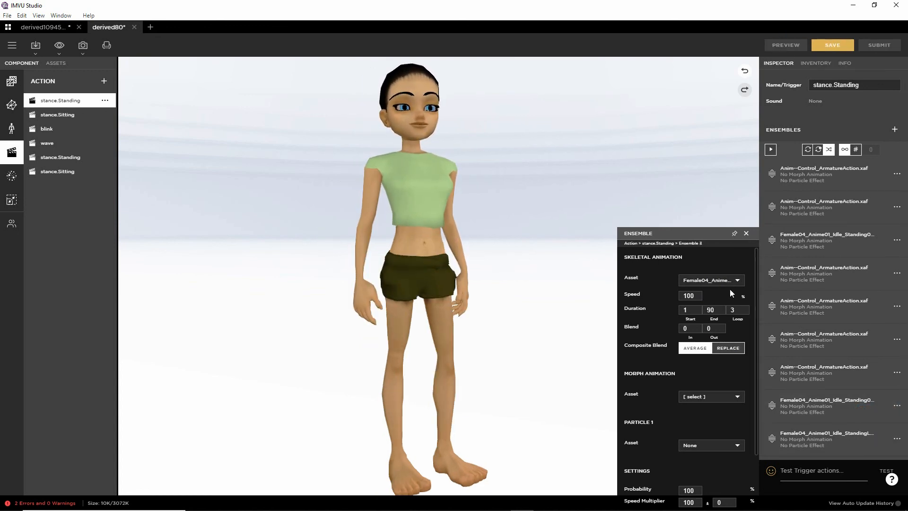
Switch Ensembles 3 and 2 to Anim~Control_ArmatureAction.xaf, previewing between them.
left_click(737, 280)
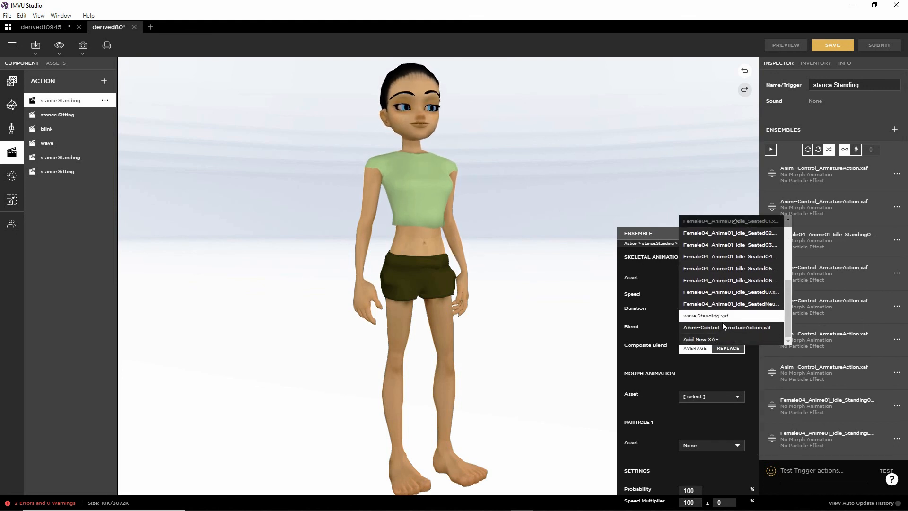
left_click(728, 328)
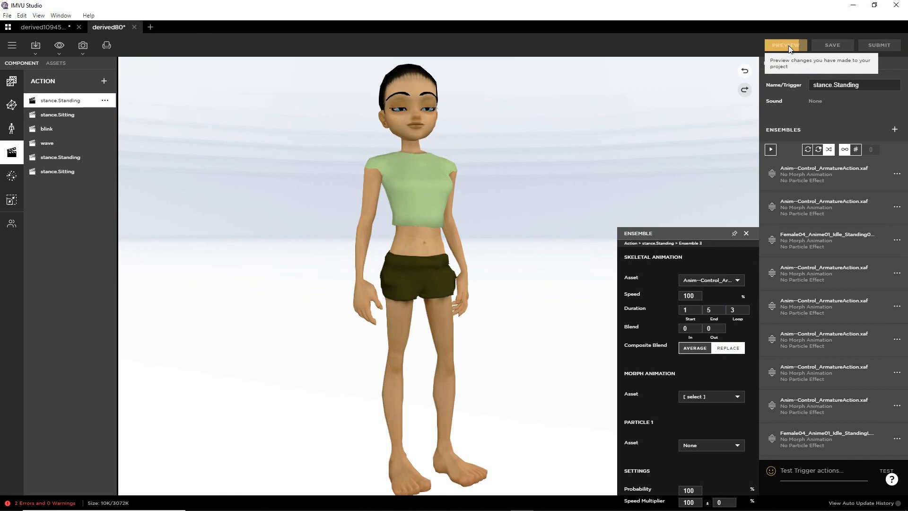
left_click(784, 45)
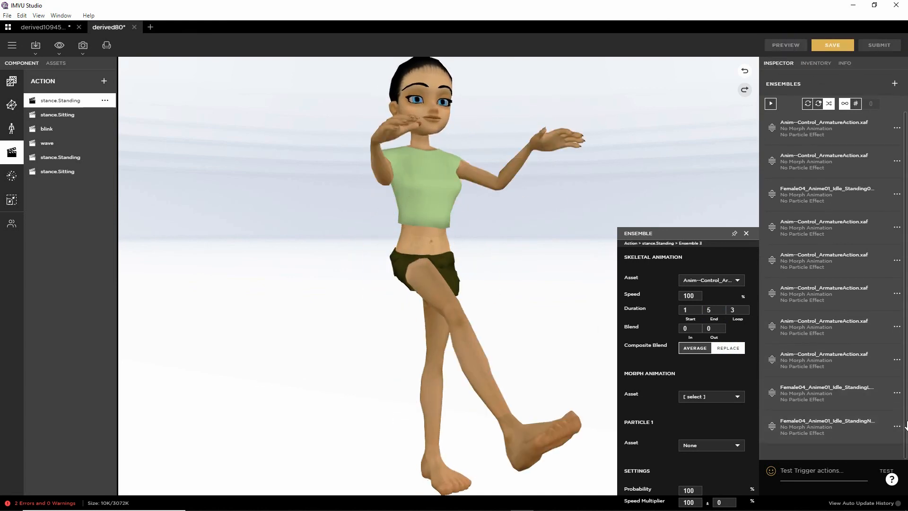
left_click(826, 392)
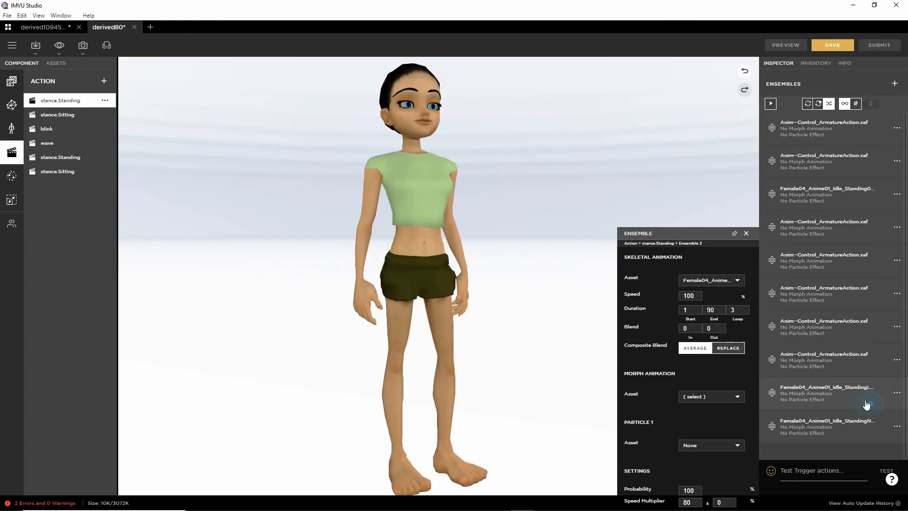
left_click(737, 280)
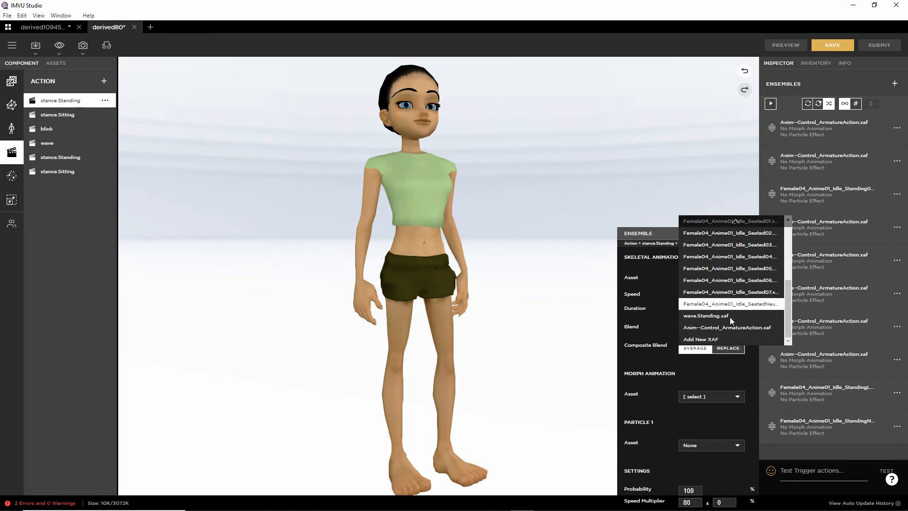
left_click(727, 328)
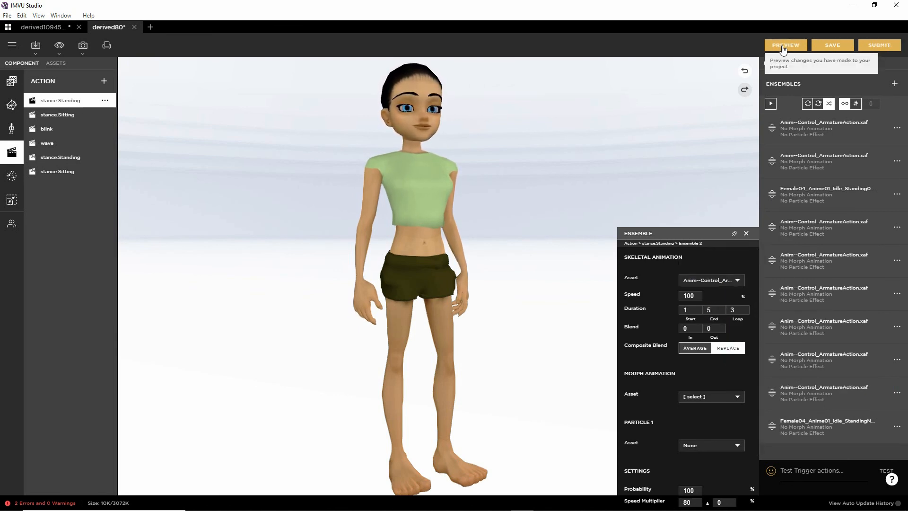
Set Ensemble 1 to Anim~Control_ArmatureAction.xaf, End 5, and preview the raised-arm pose.
left_click(897, 428)
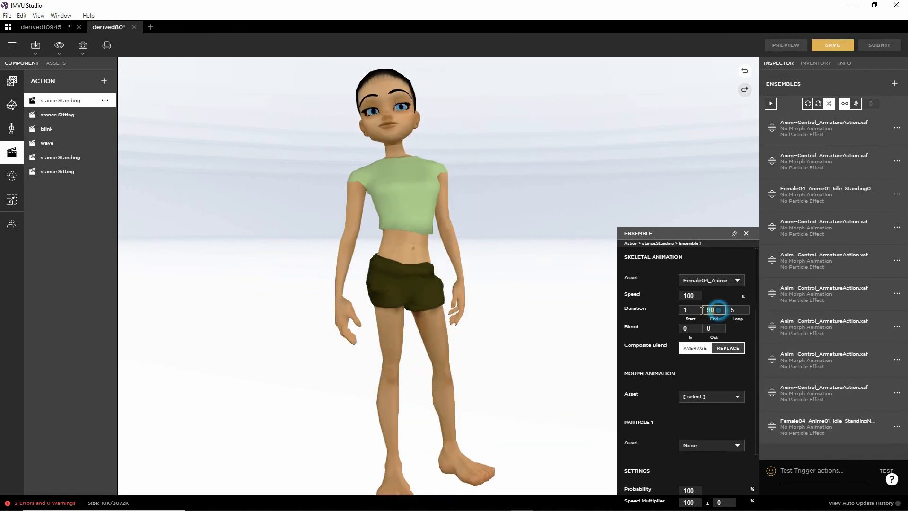
left_click(736, 280)
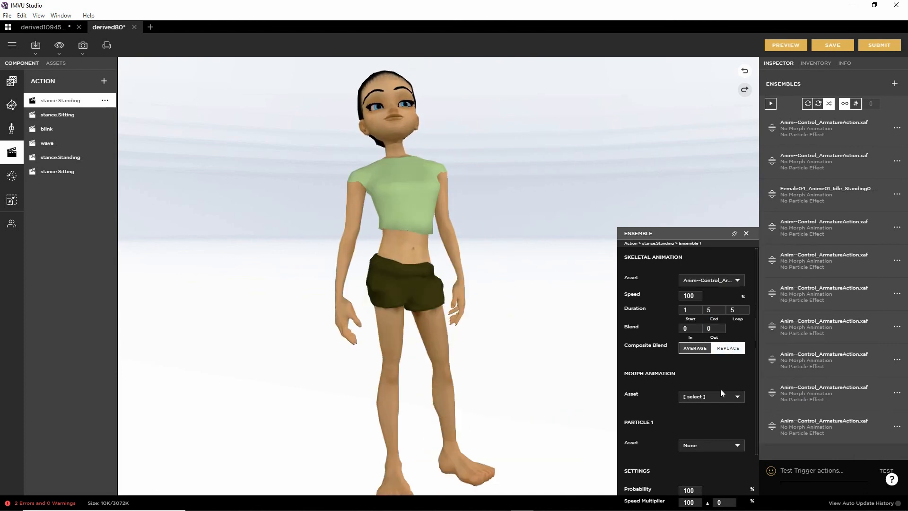
mouse_move(785, 44)
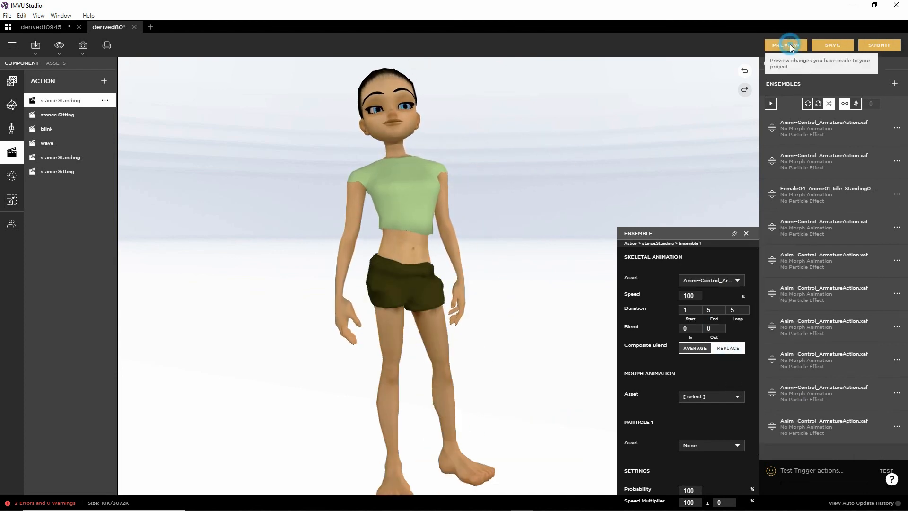
left_click(786, 46)
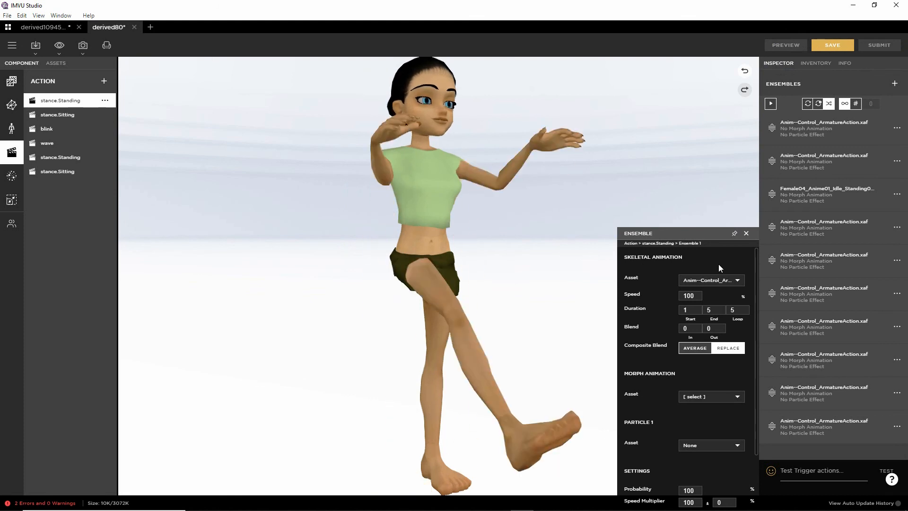
scroll("down", 3)
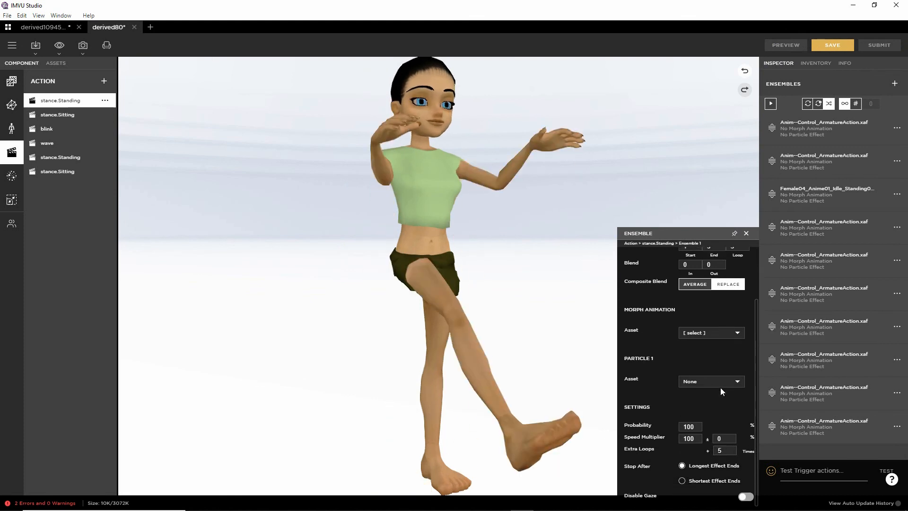